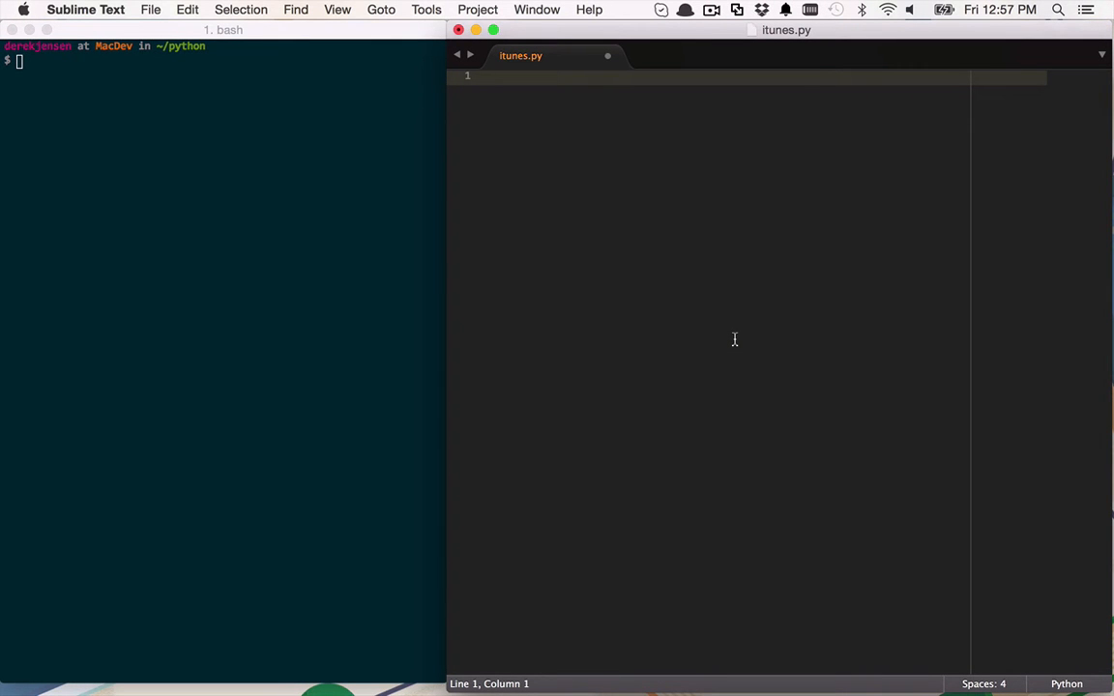
mouse_move(728, 357)
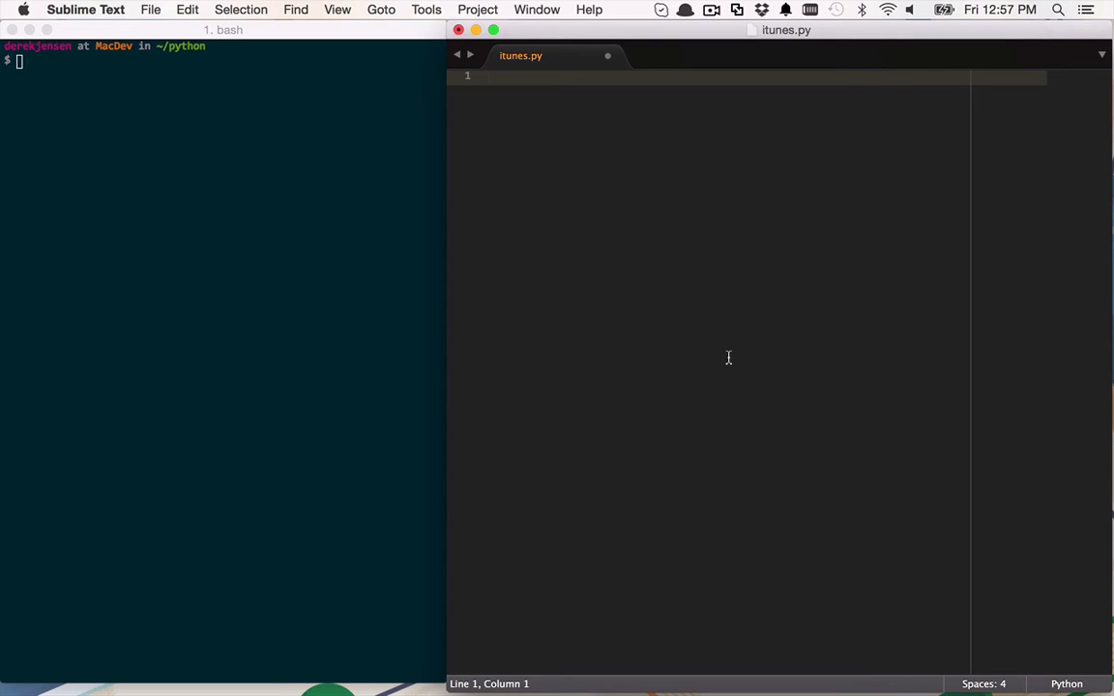
mouse_move(589, 61)
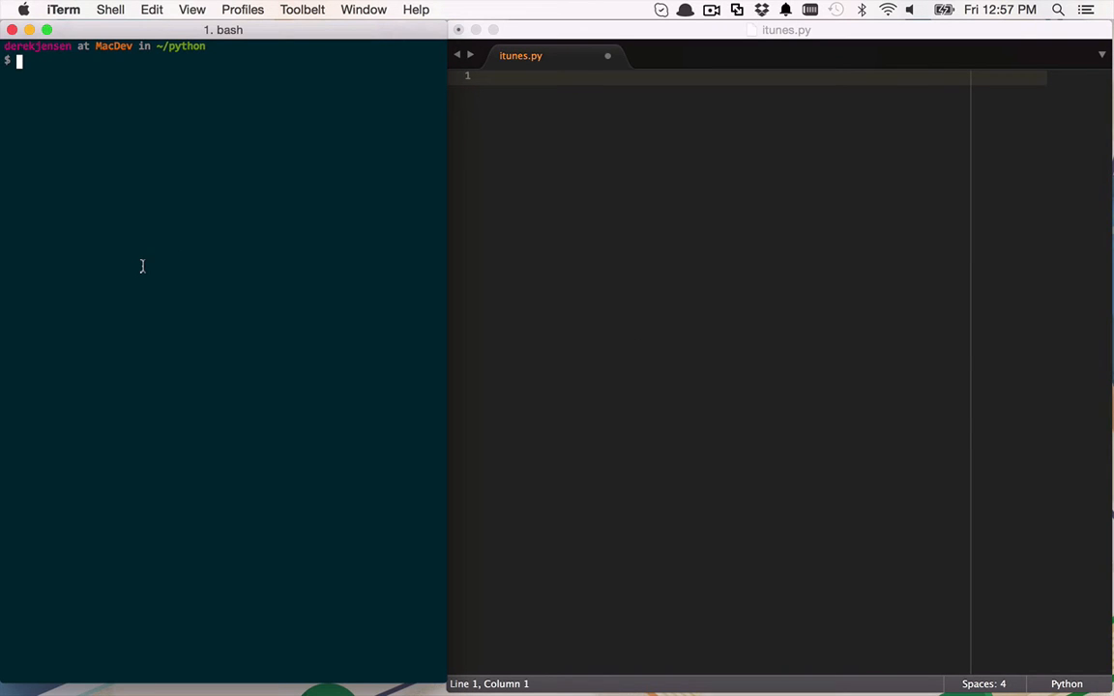
List the python folder in iTerm to confirm itunes.py exists, then refocus Sublime Text.
type("ls")
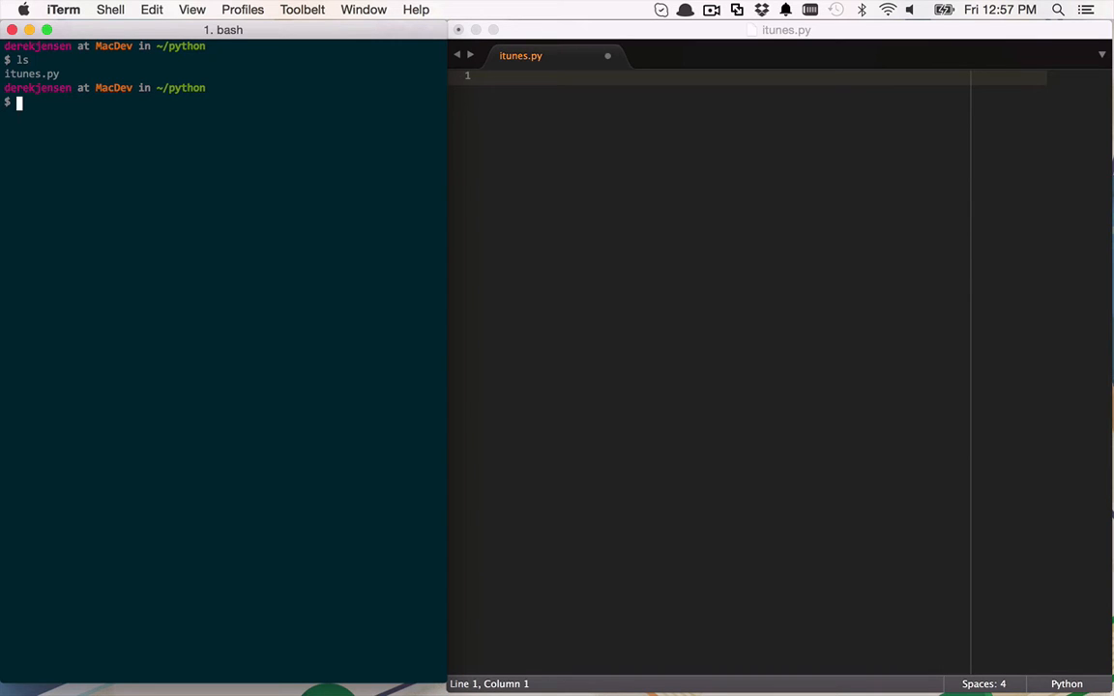
left_click(672, 191)
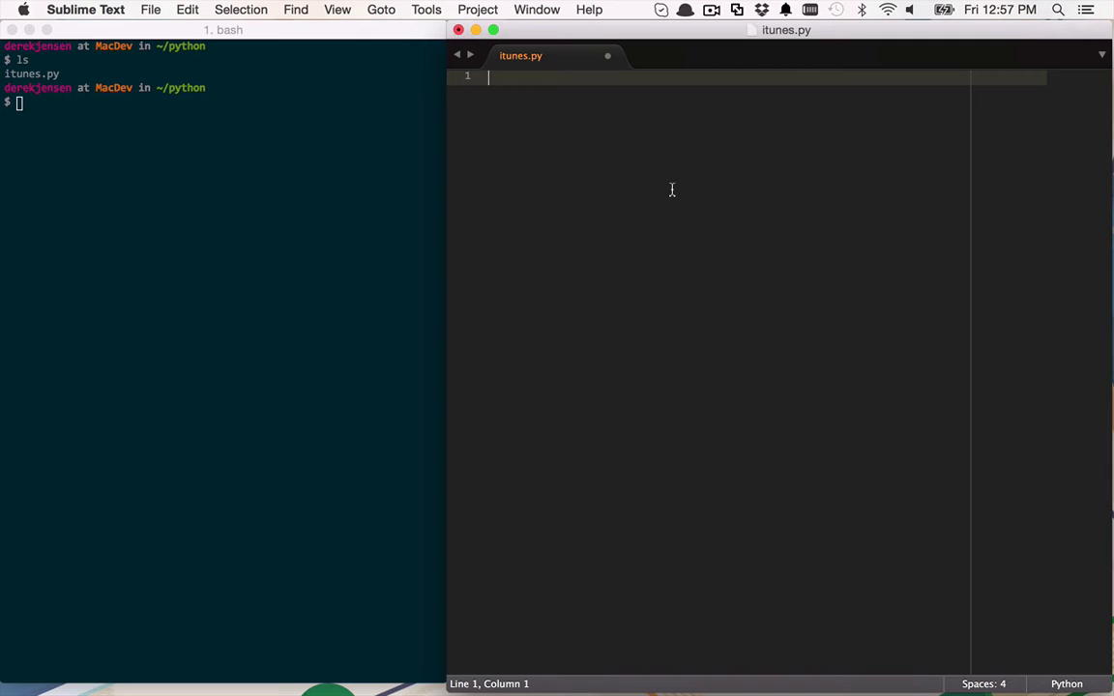
Declare class AppCrawler with an __init__(self, starting_url, depth) method header.
type("cla")
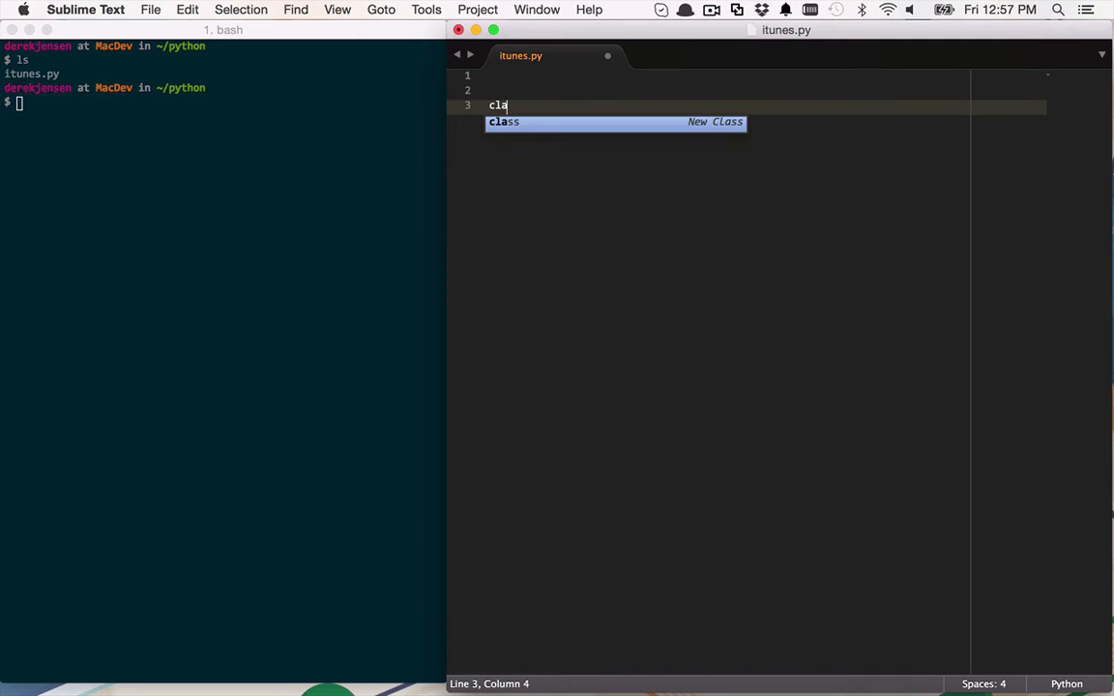
type("ss")
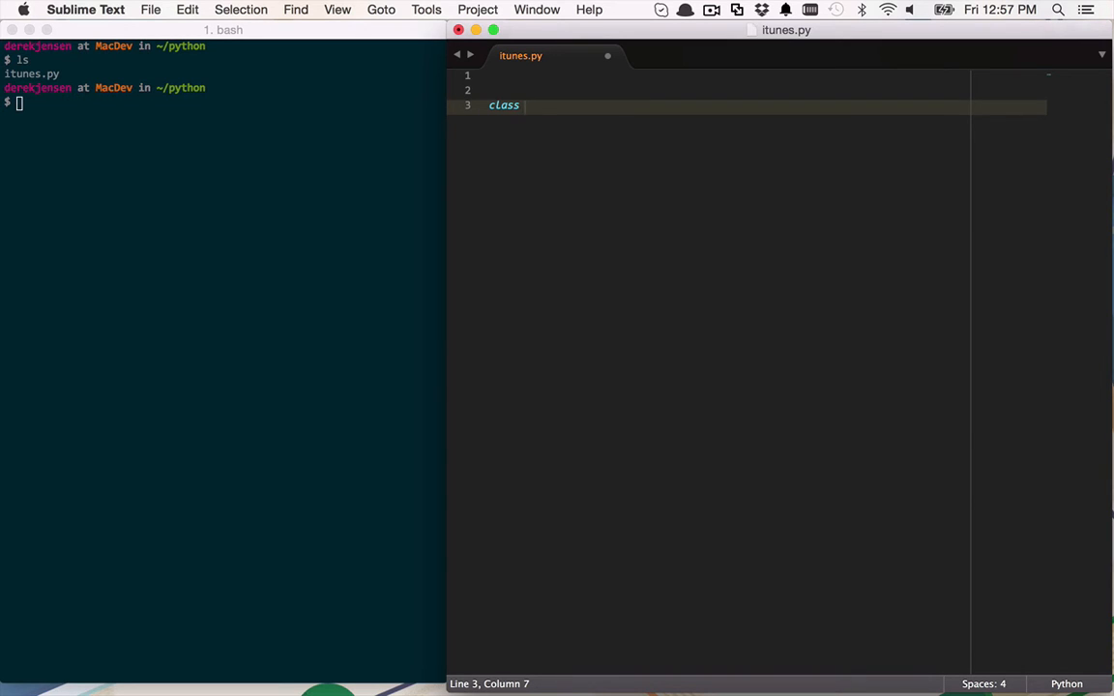
type("A")
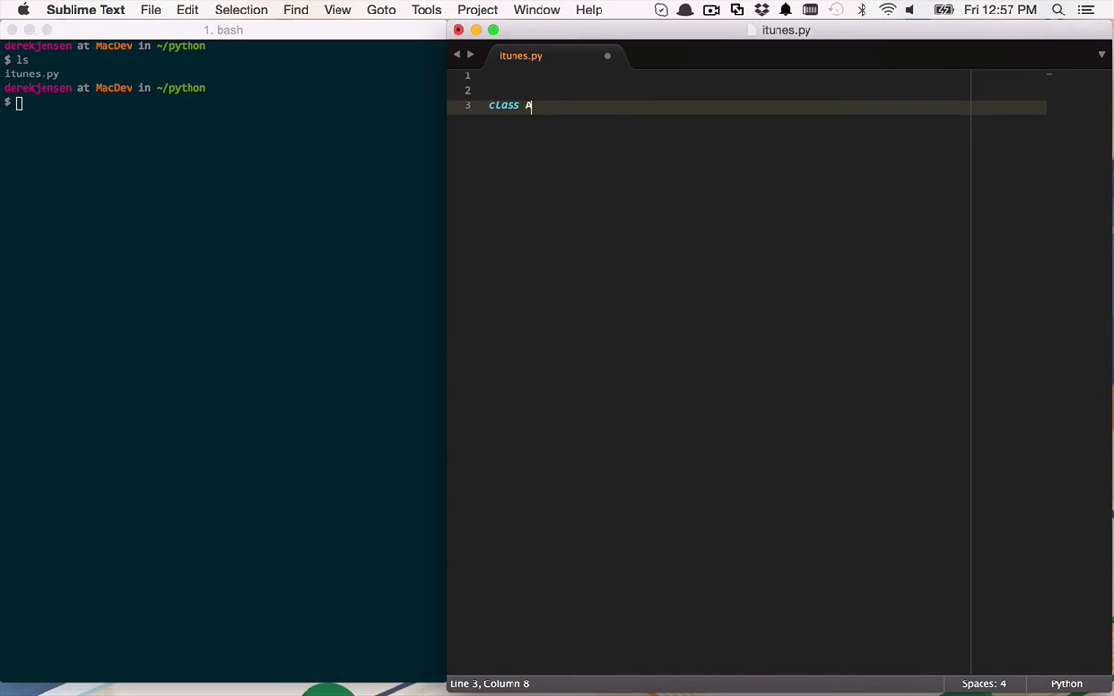
type("ppCrawler:")
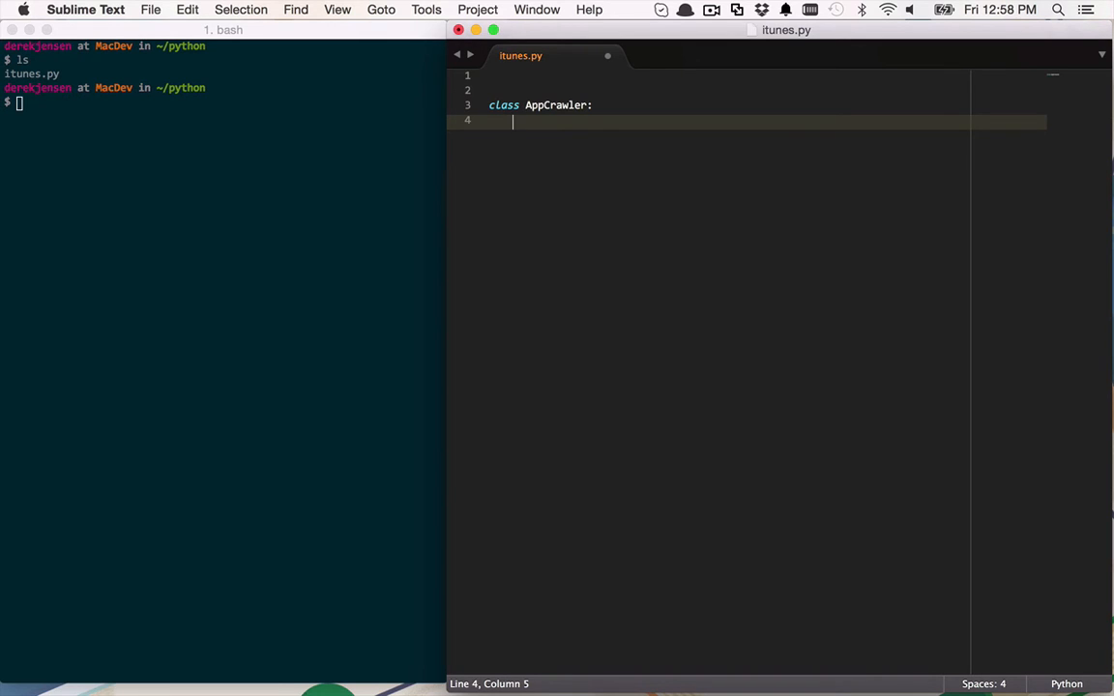
type("def")
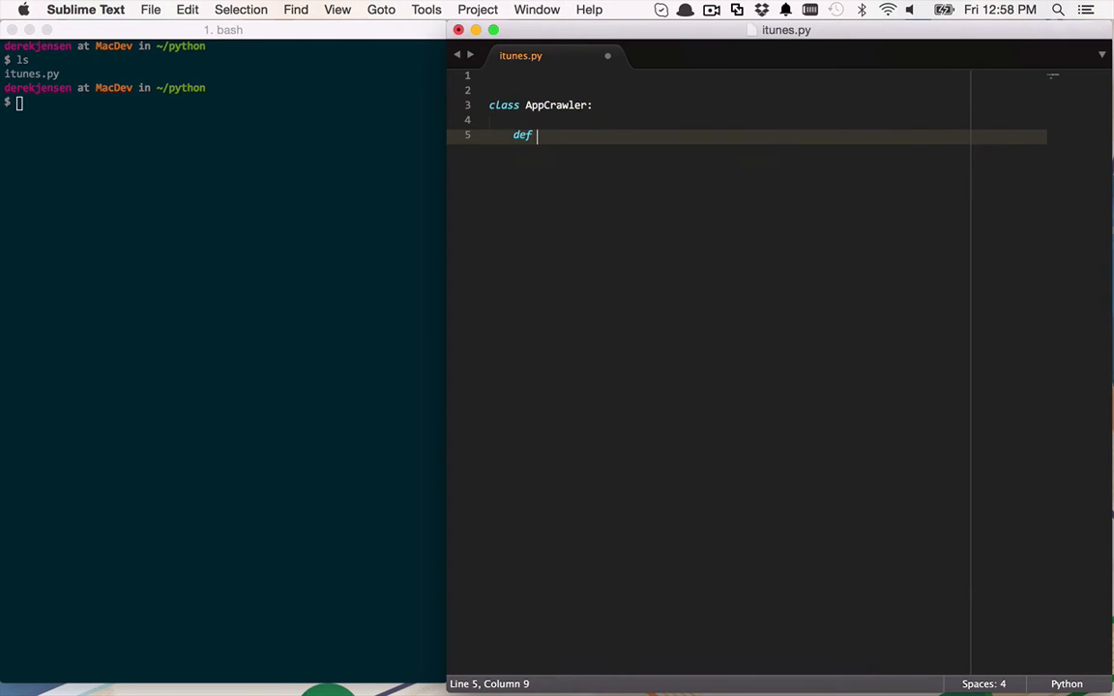
type("__init")
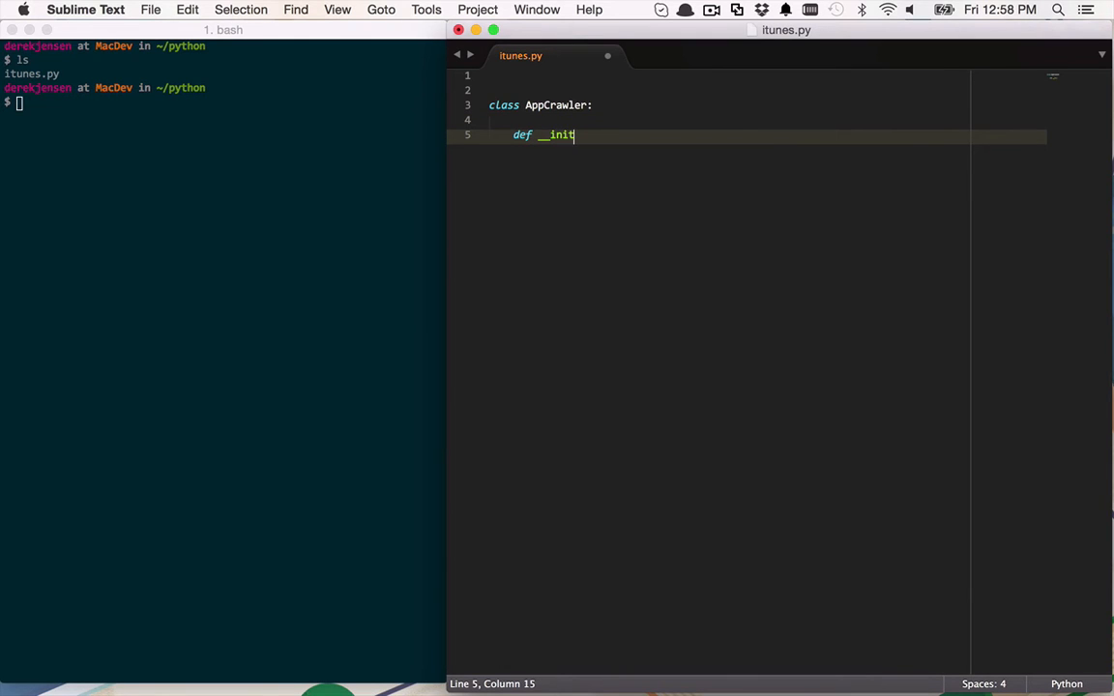
type("__()")
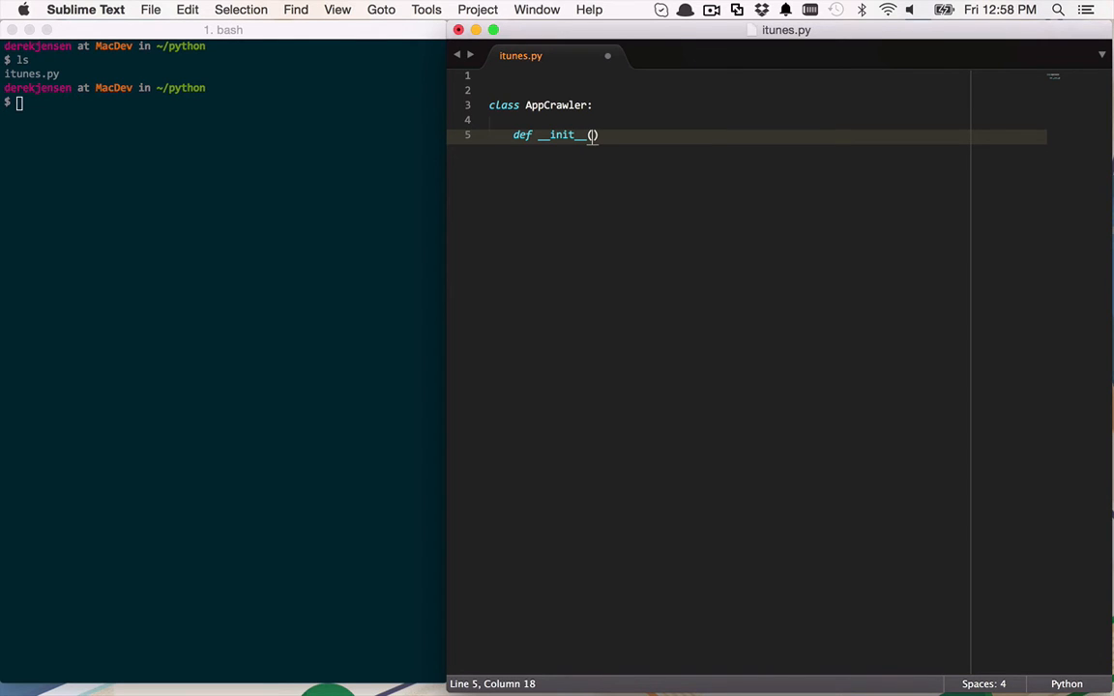
type("self, starting_")
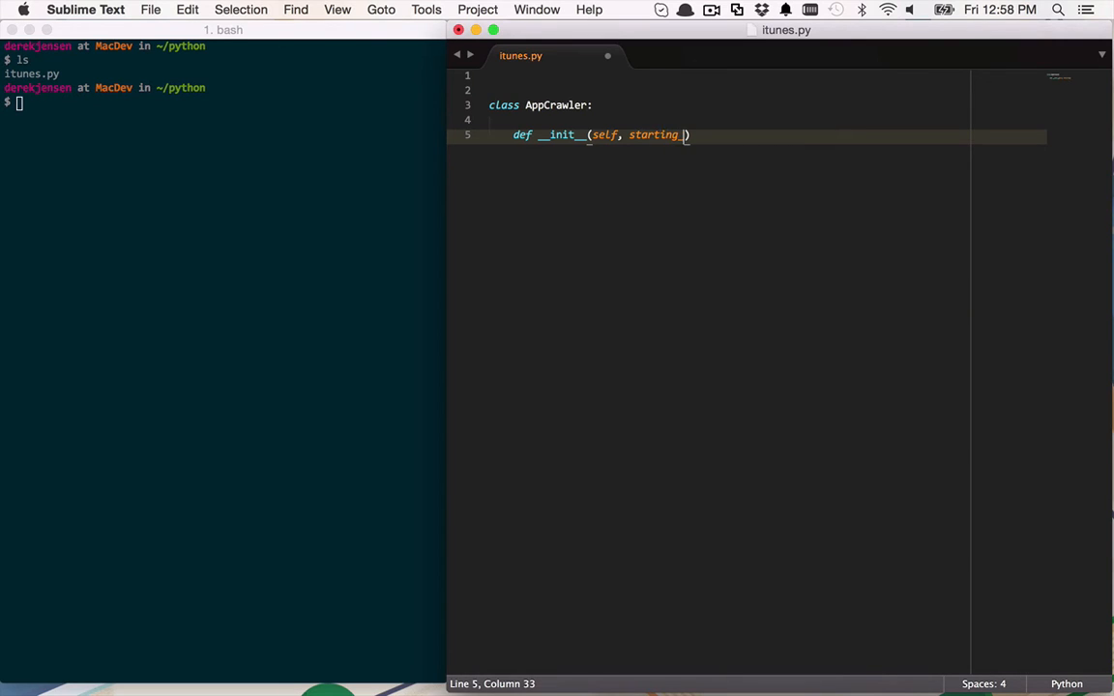
type("url")
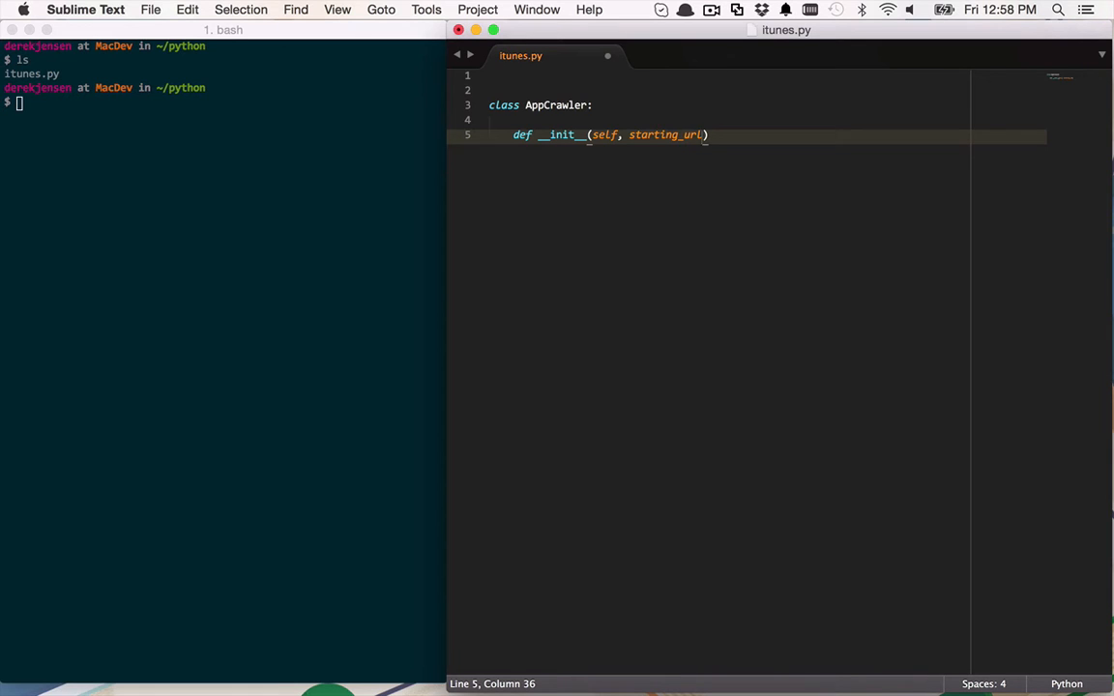
type(", depth")
type("self.")
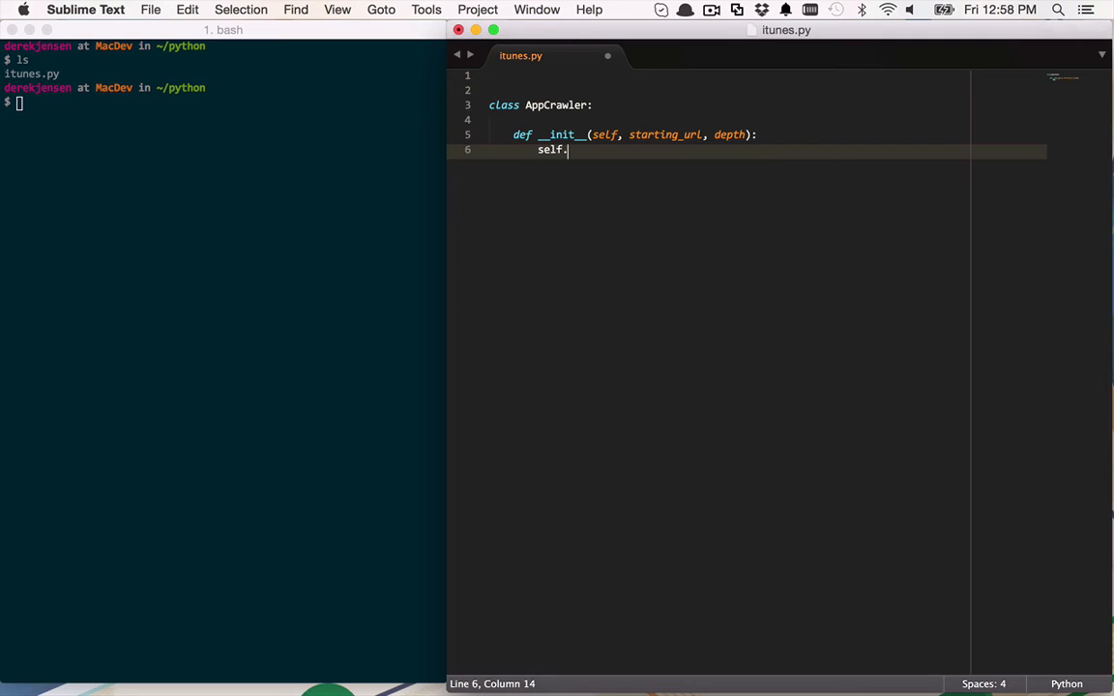
Assign self.starting_url = starting_url and self.depth = depth in the constructor.
type("start")
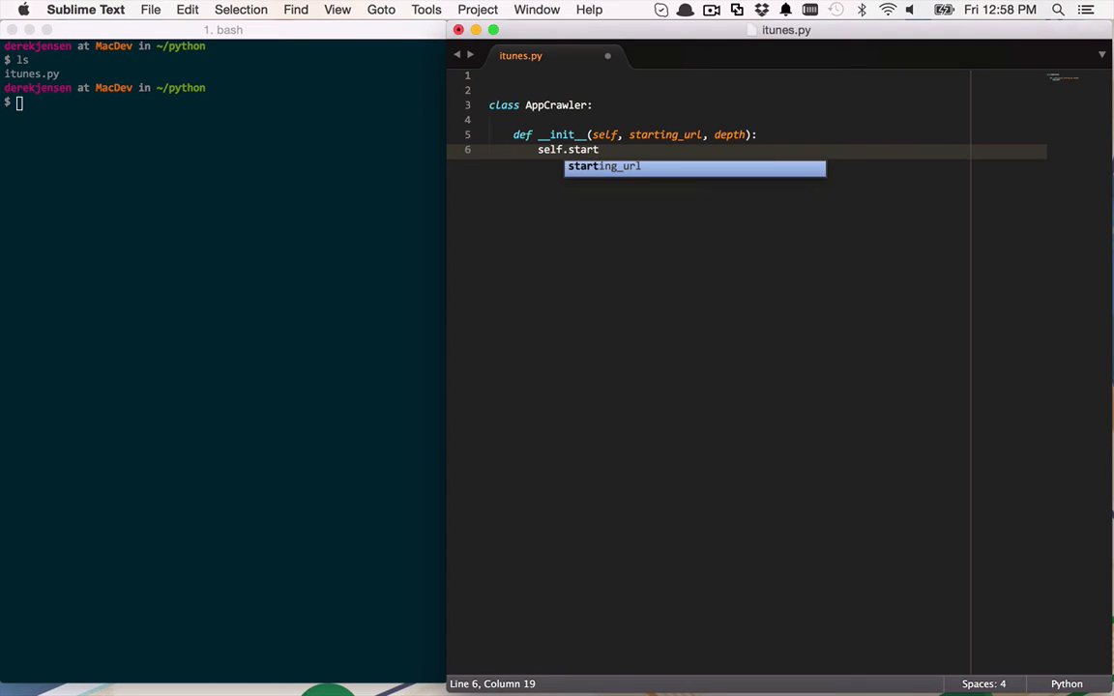
key("tab")
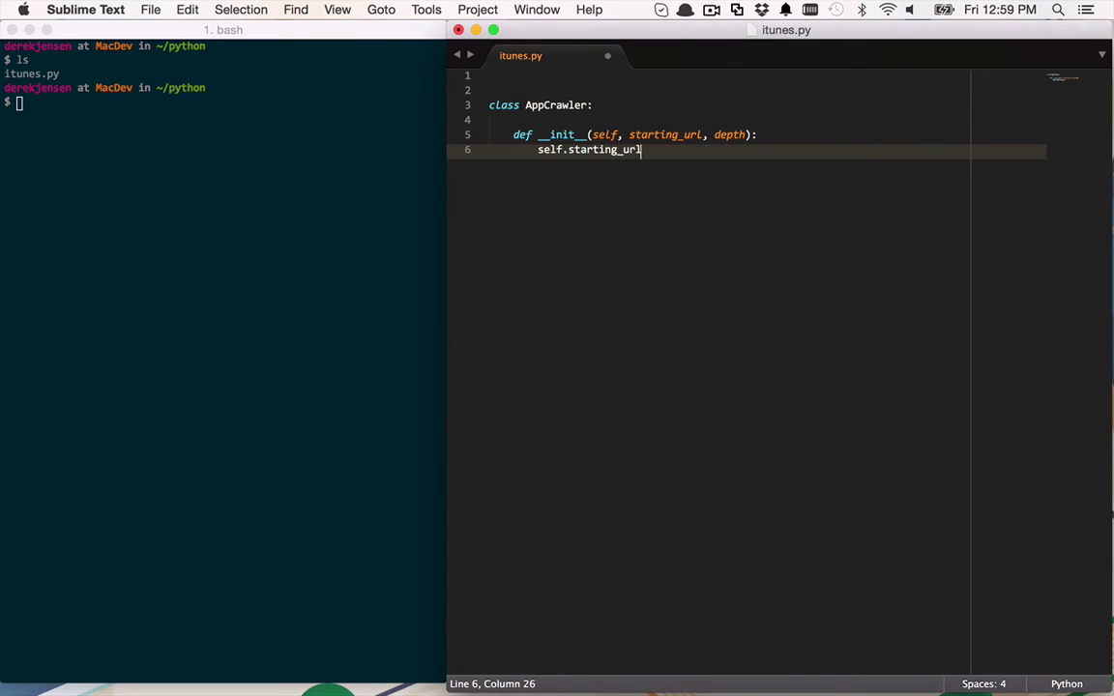
type("= starting_url")
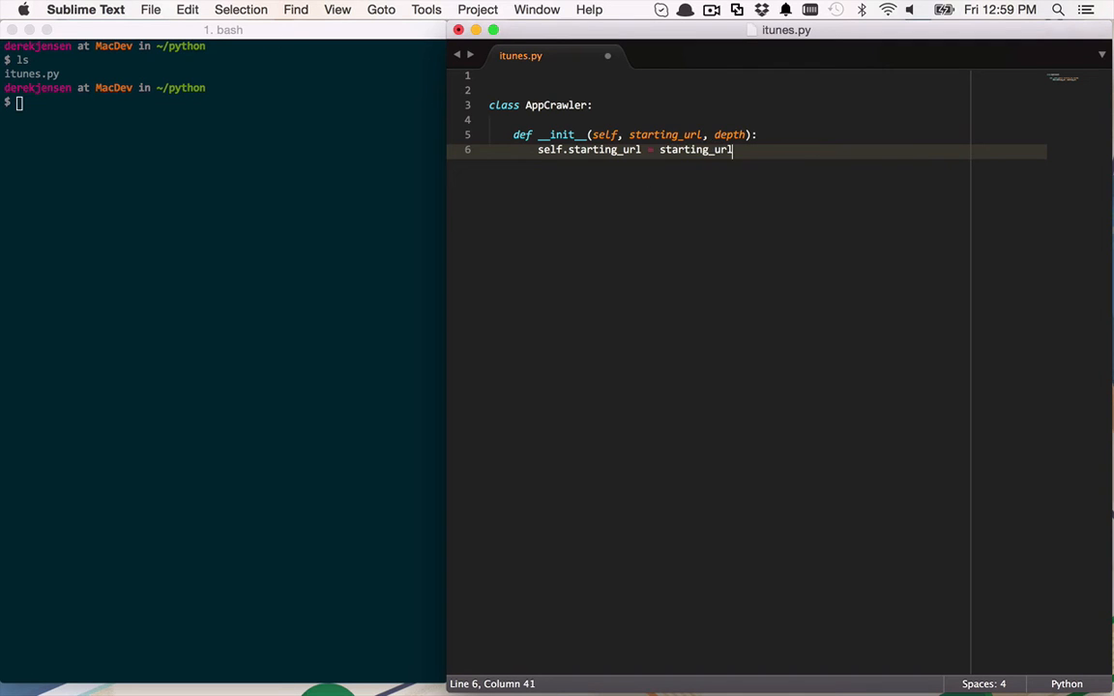
type("self.depth = depth")
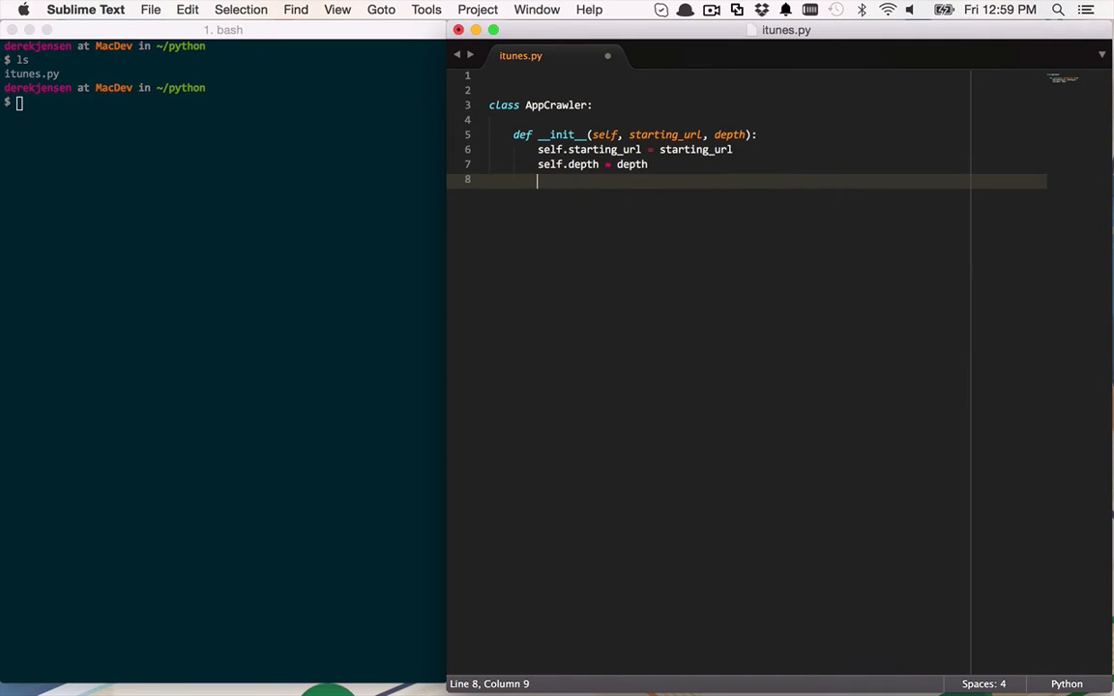
key("enter")
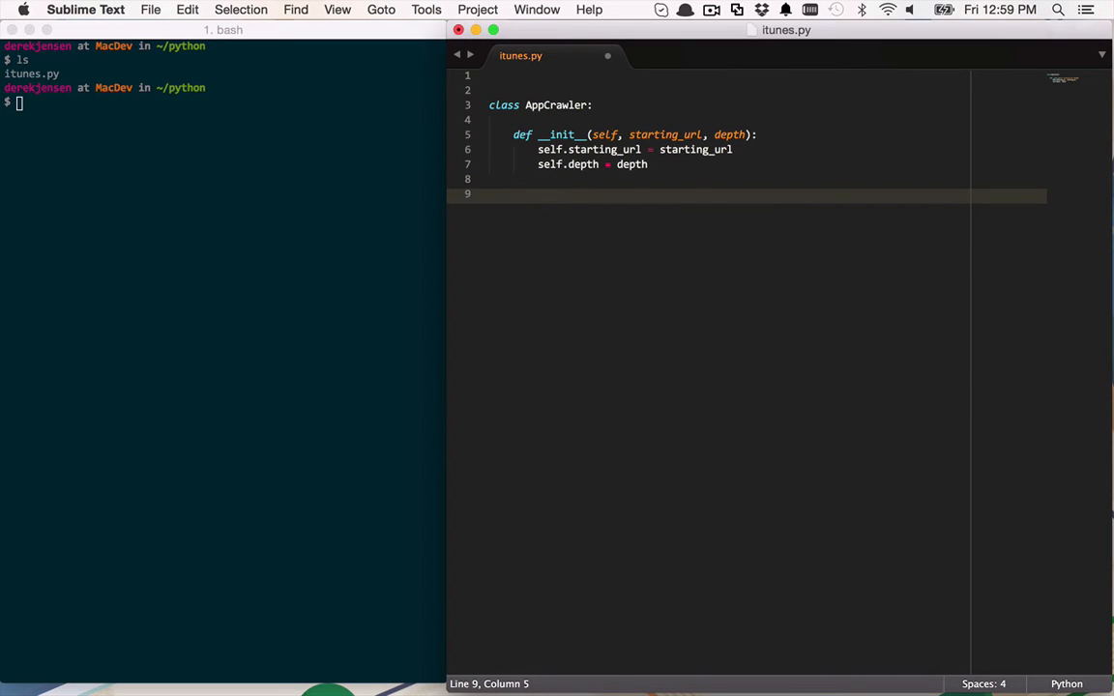
Add a crawl(self) method whose body is just return, followed by blank lines.
type("def")
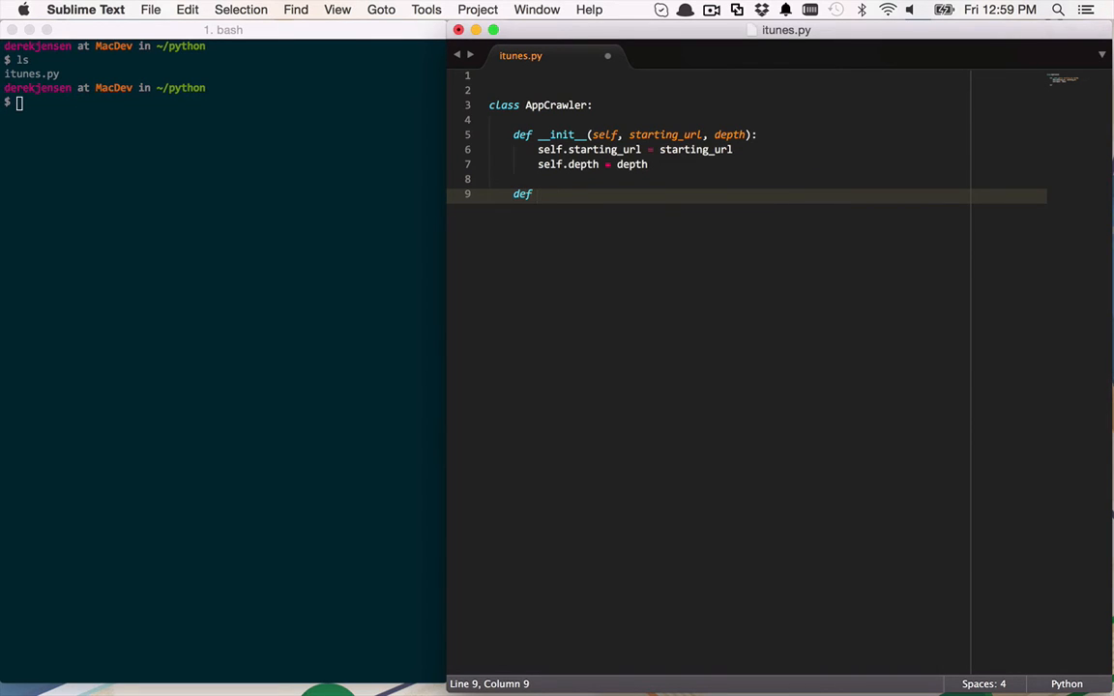
type("crawl(s")
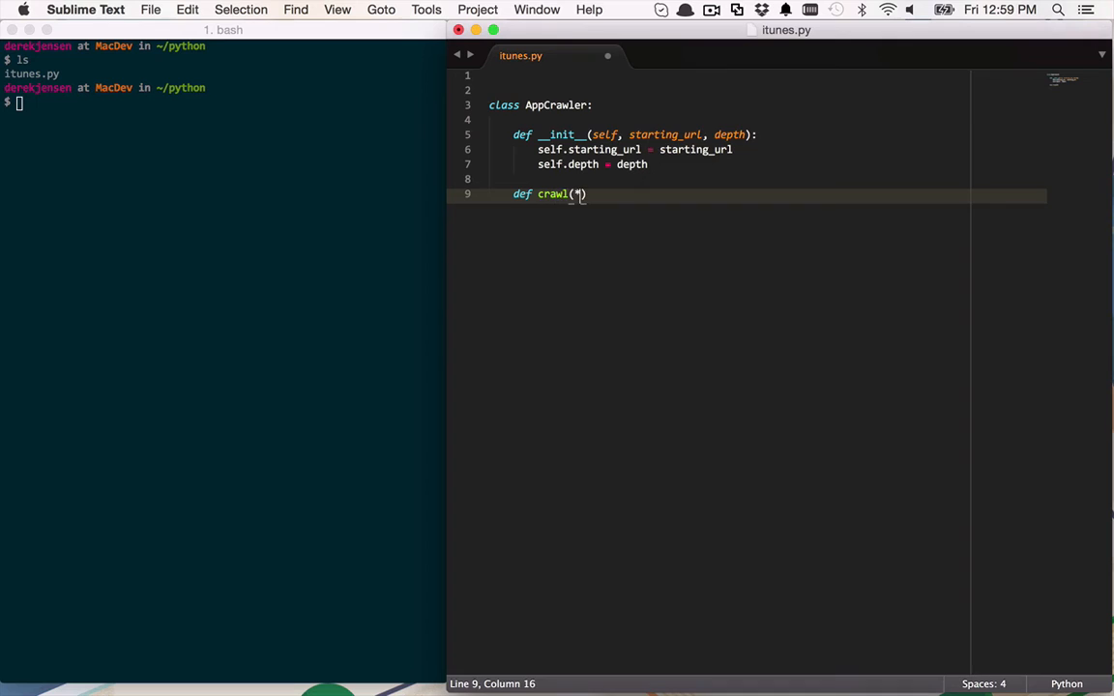
type("self):")
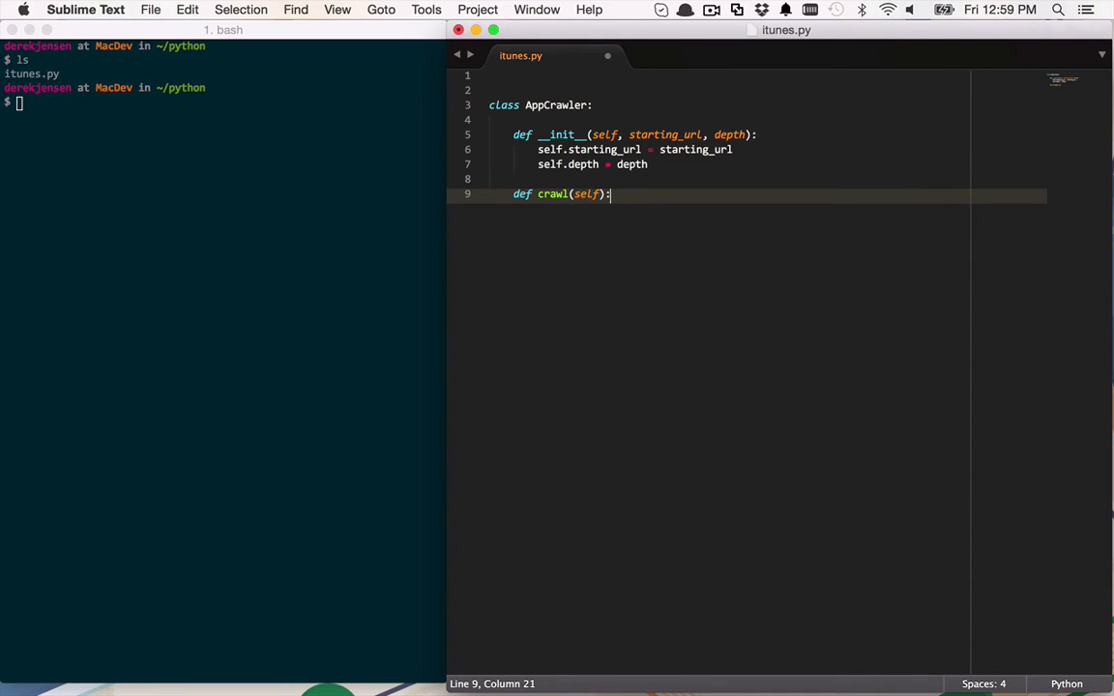
key("enter")
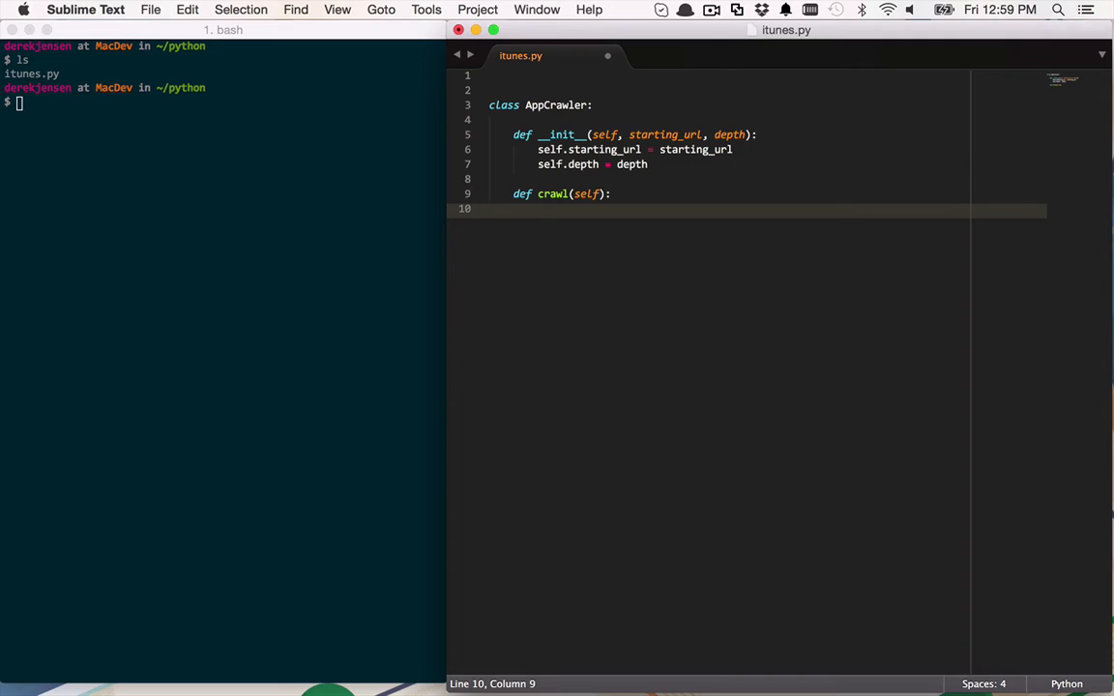
type("return")
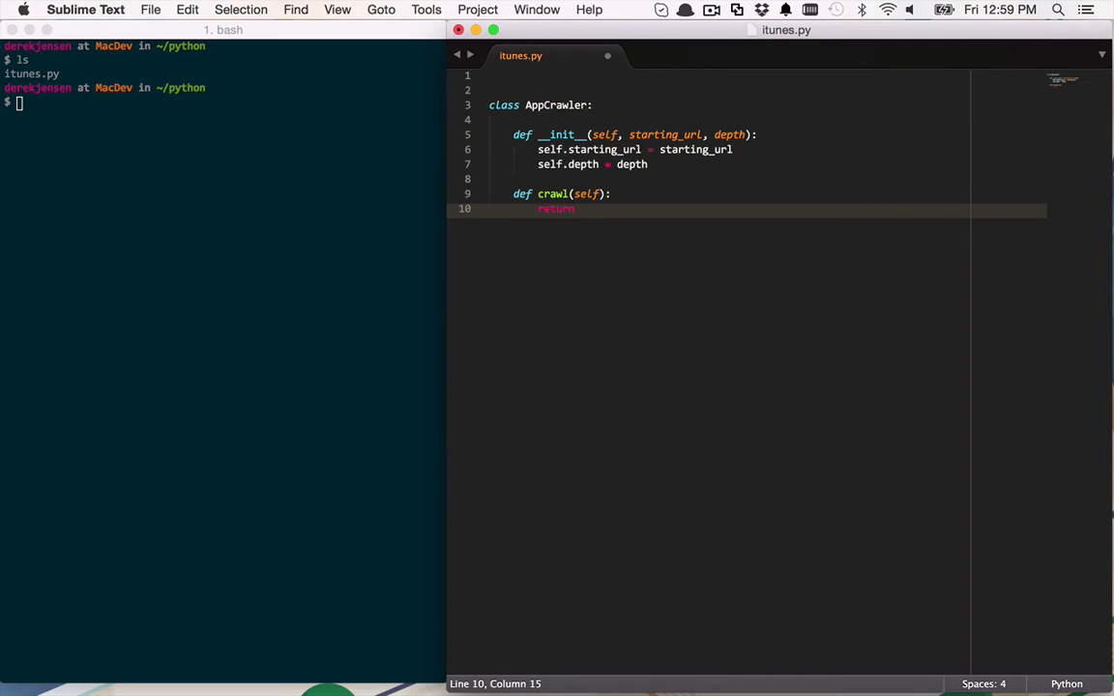
key("enter")
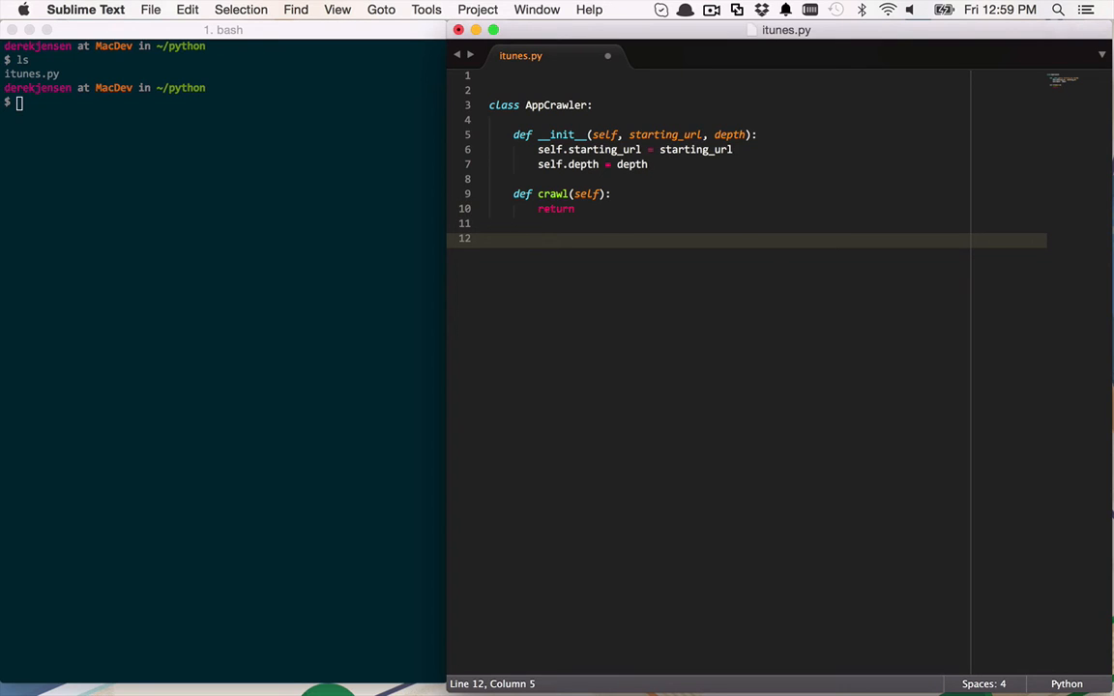
Write a get_app_from_link(self, link) method containing only a bare return.
type("def")
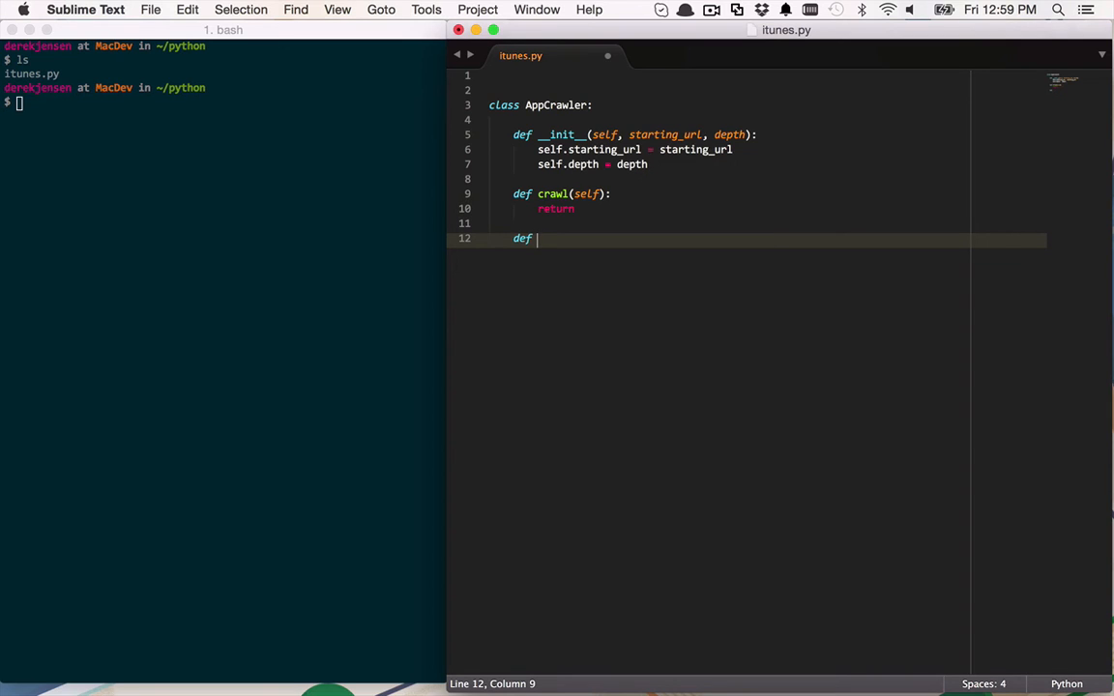
type("ge")
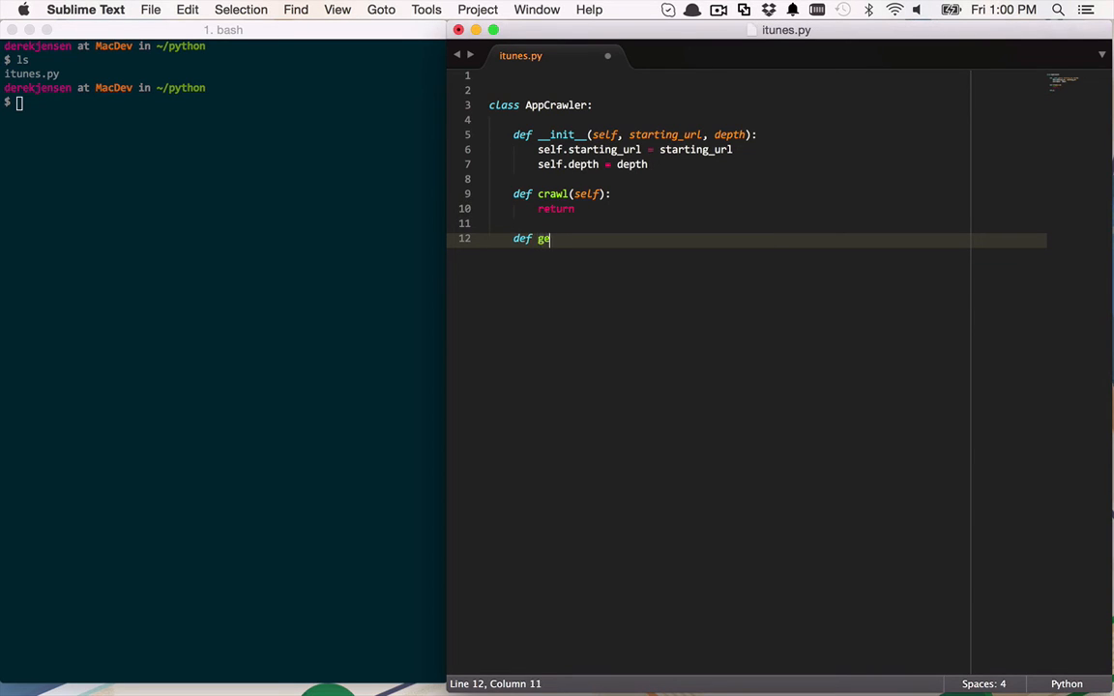
type("t_app_fr")
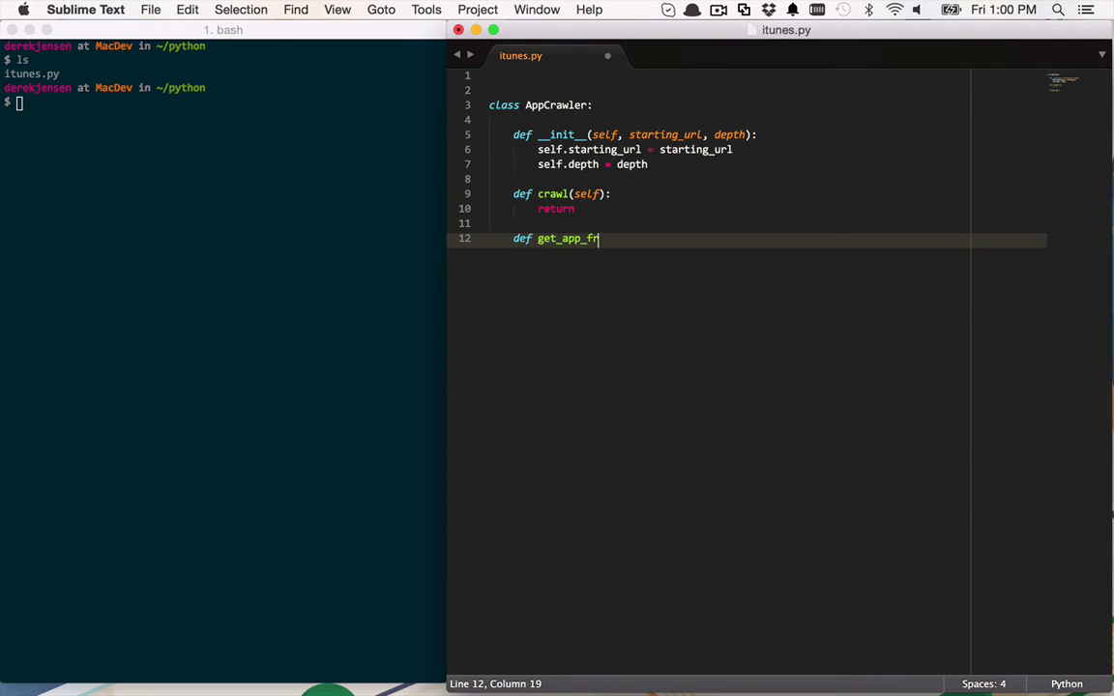
type("om_link")
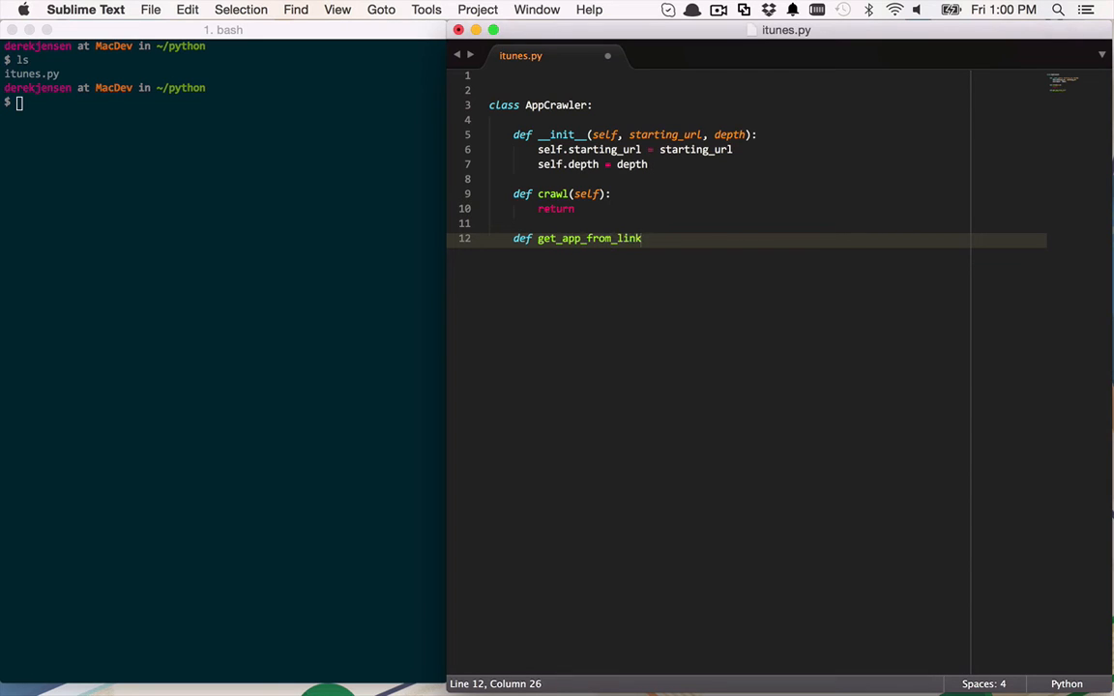
type("(self)")
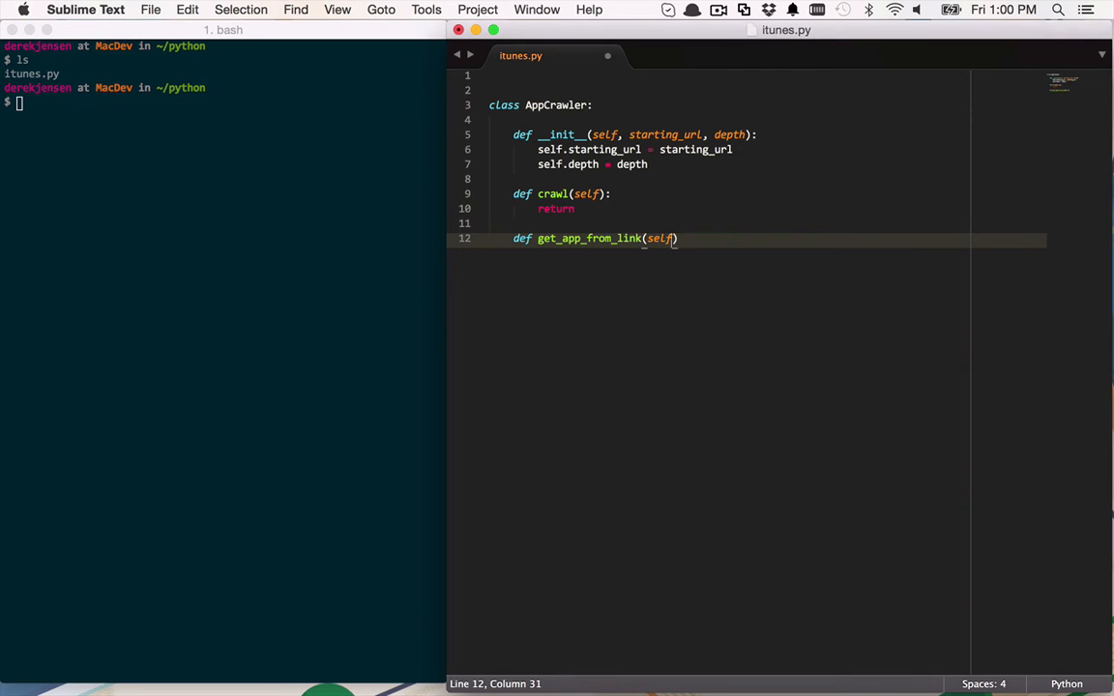
type(", link")
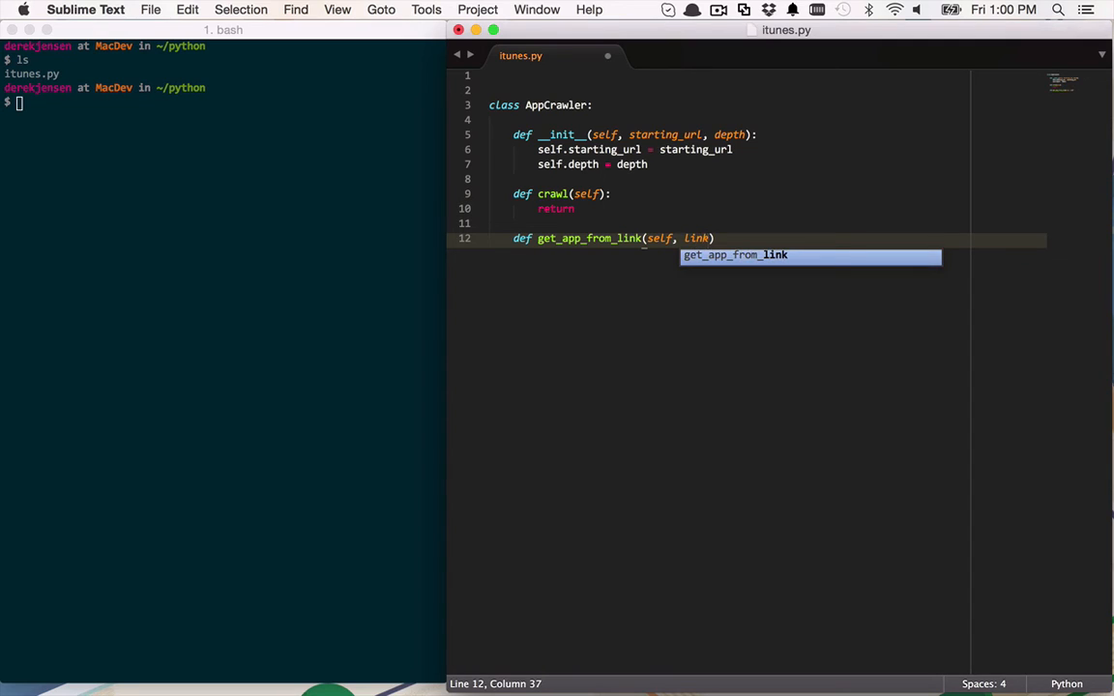
type(":")
key("enter")
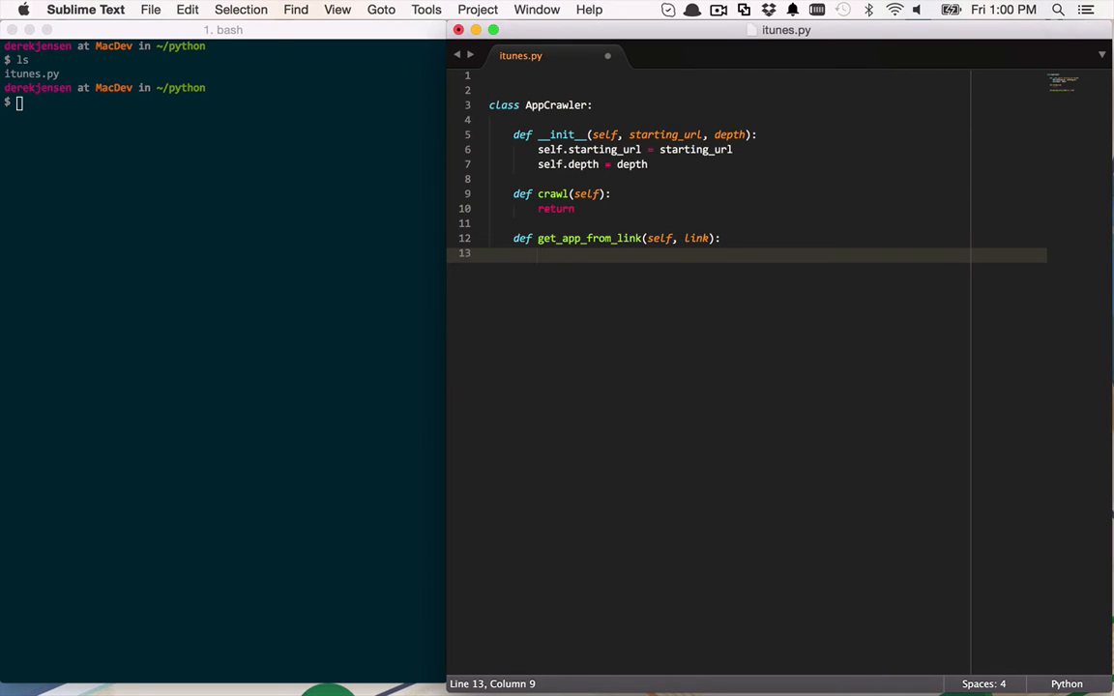
type("re")
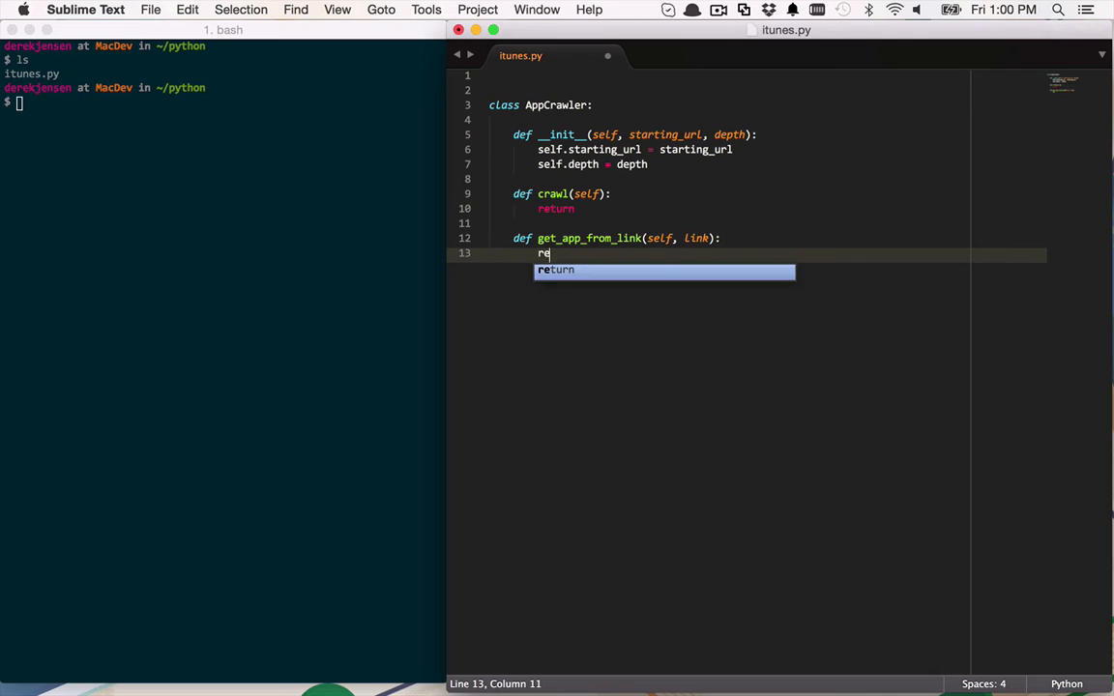
key("Tab")
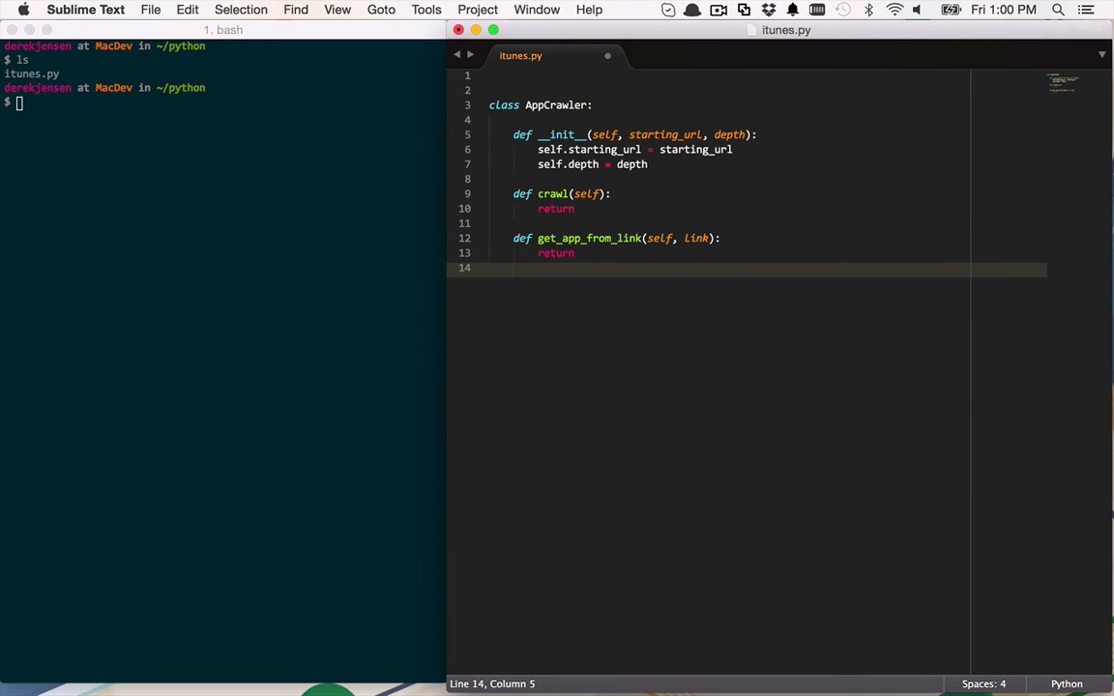
key("enter")
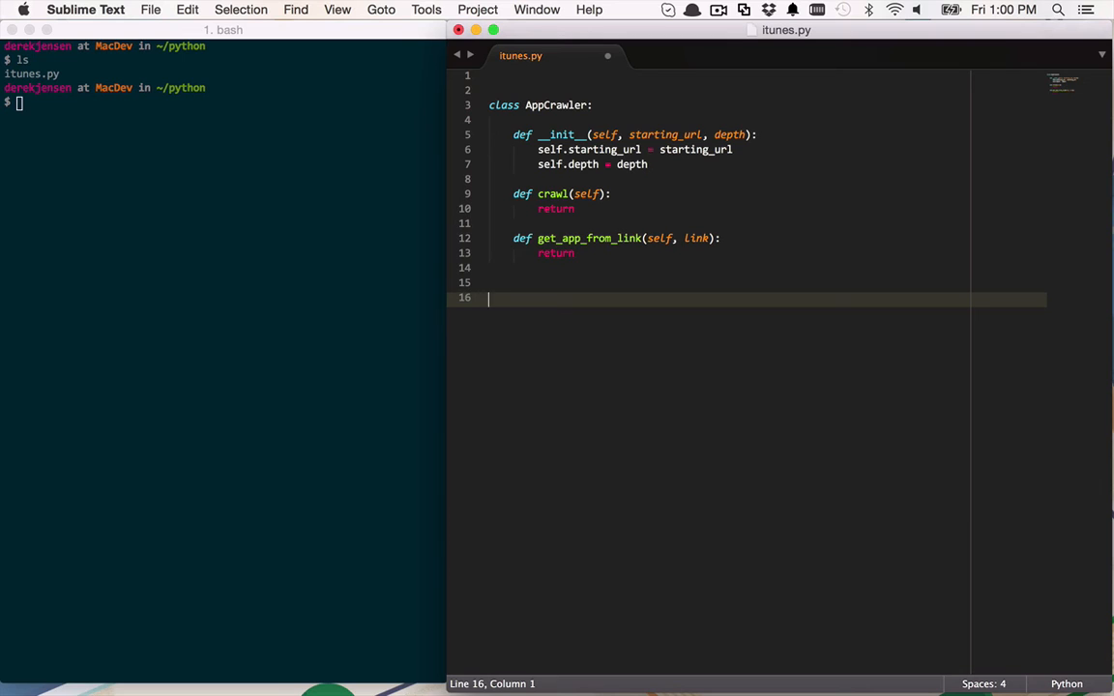
Declare class App with __init__(self, name, developer, price, links).
type("class")
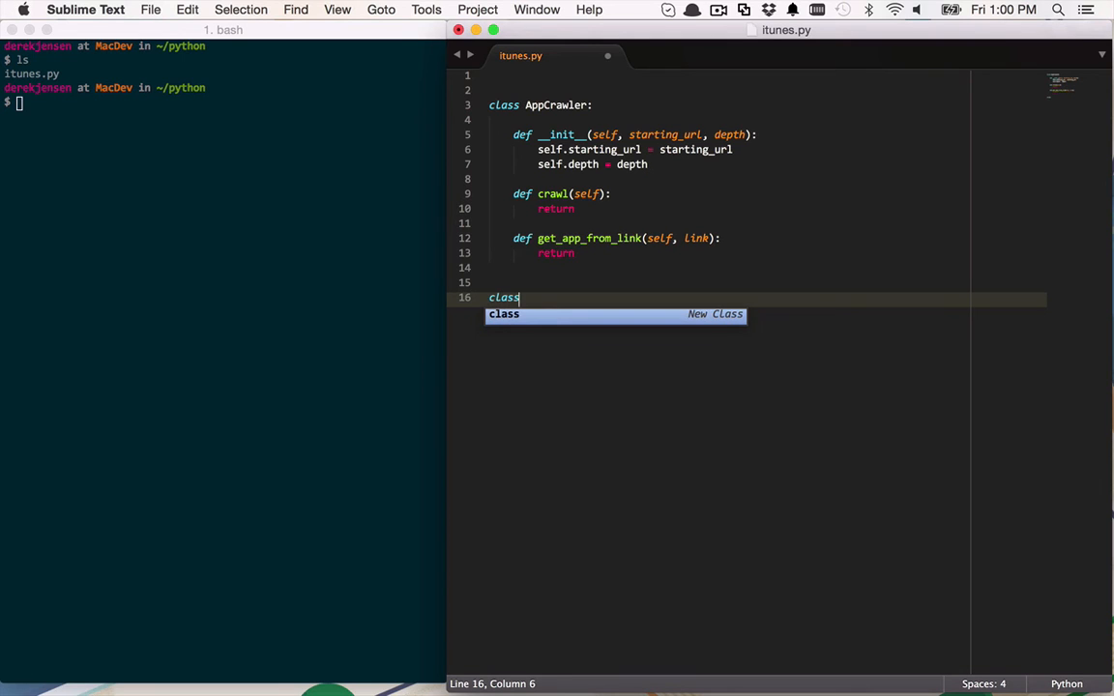
type("App:")
type("def __init__(")
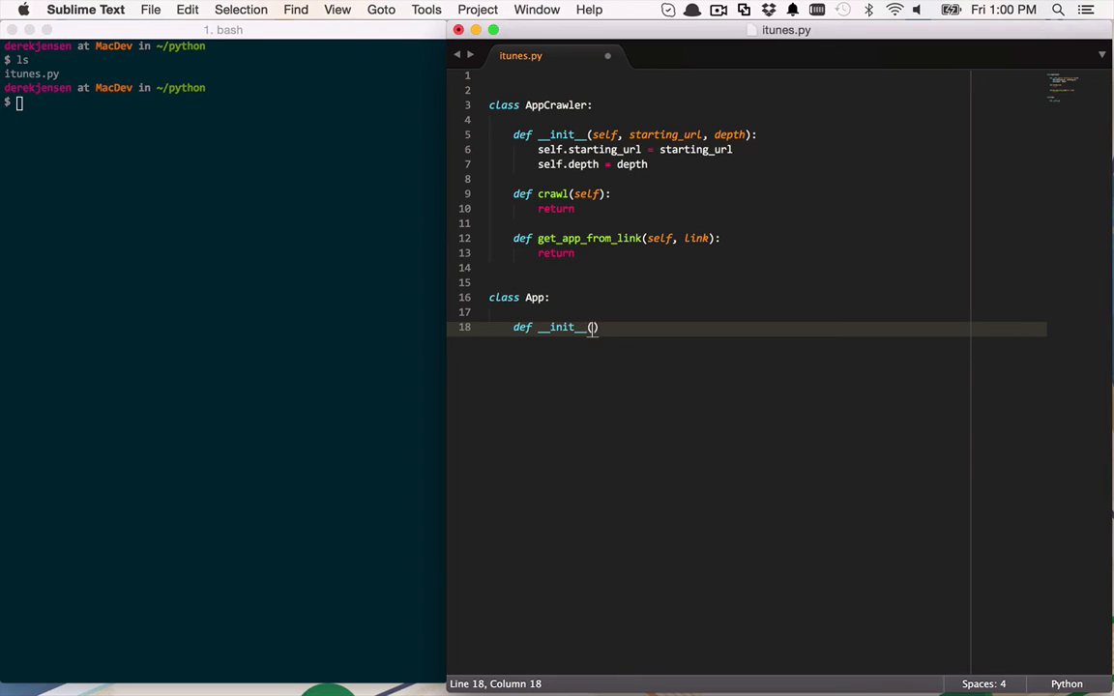
type("self, name")
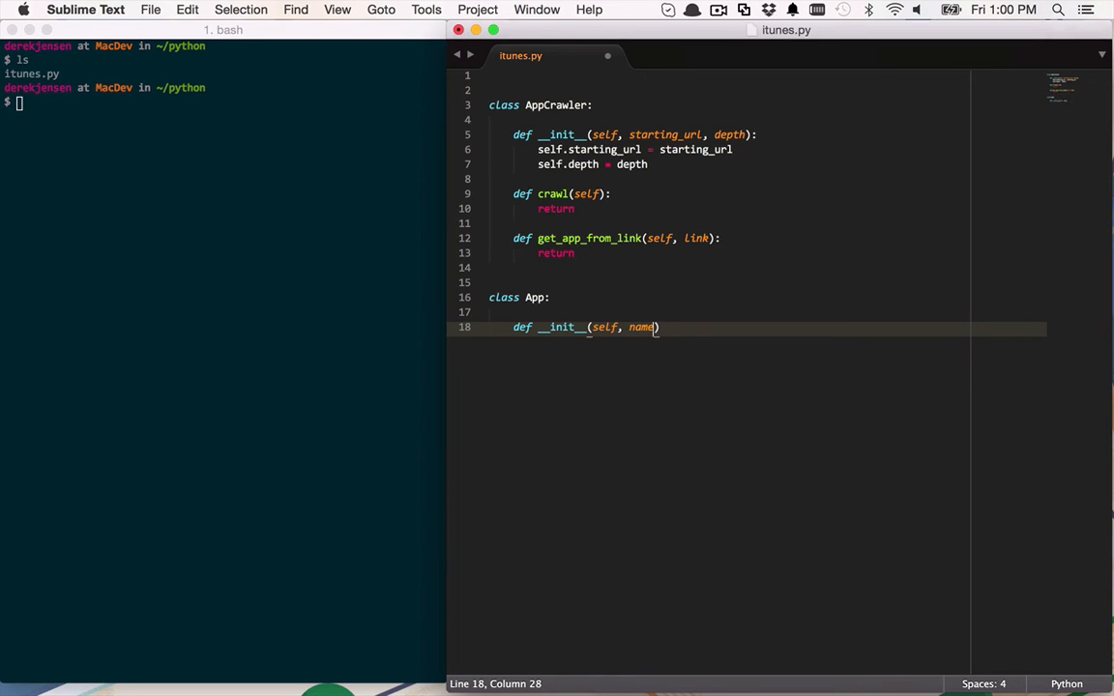
type(", developer")
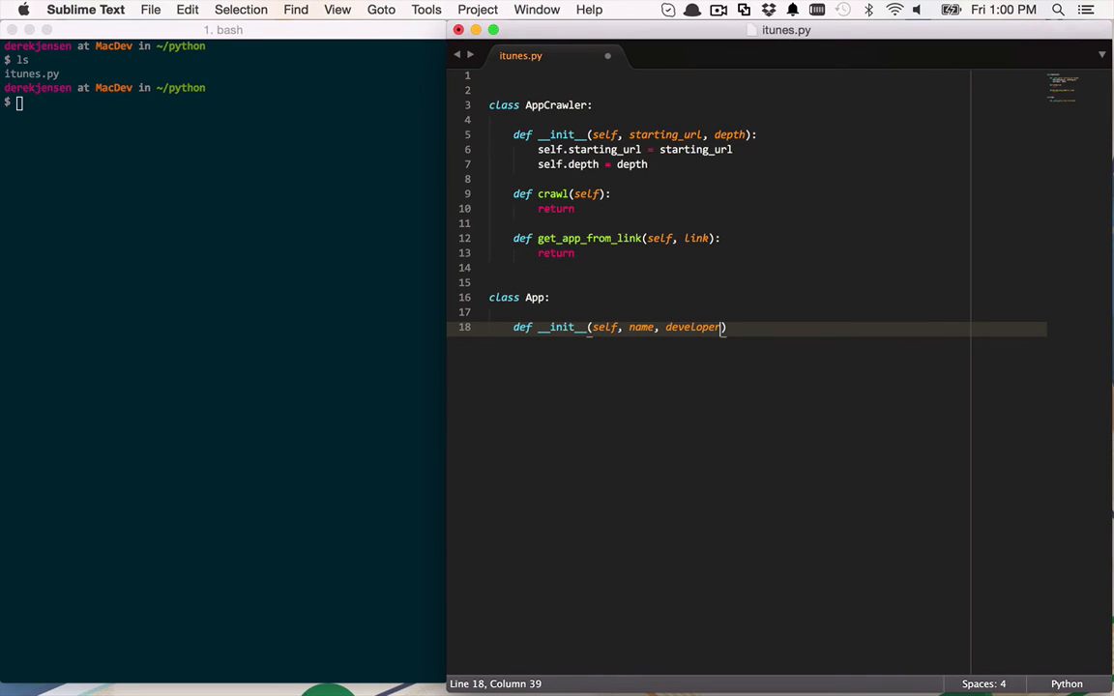
type(", price")
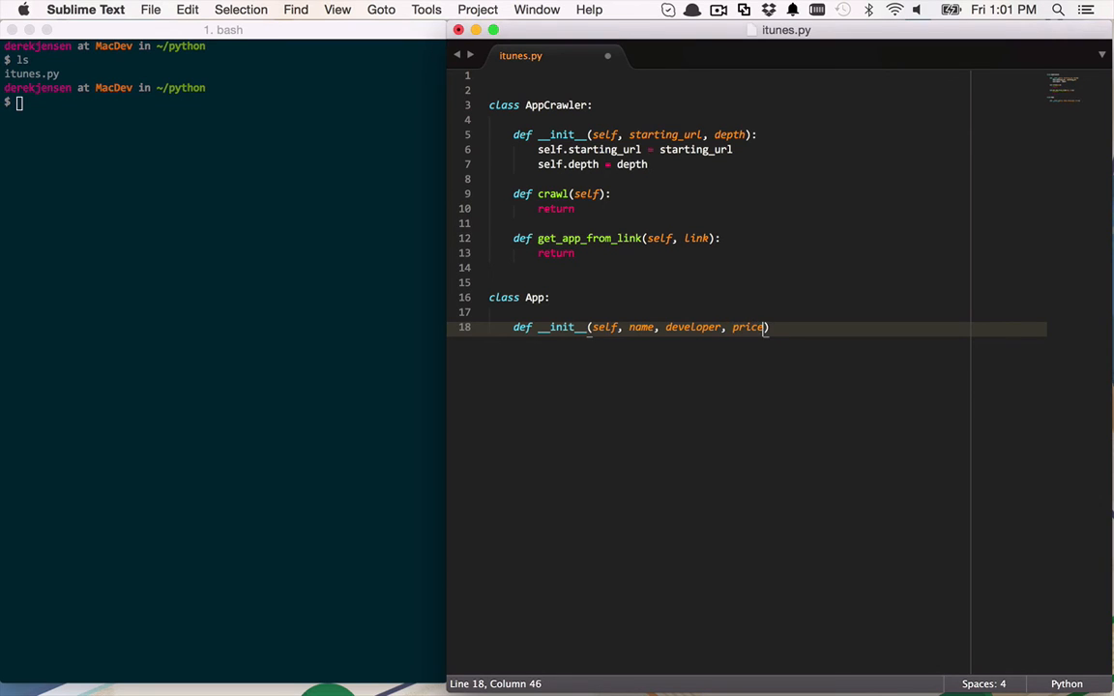
type(", links")
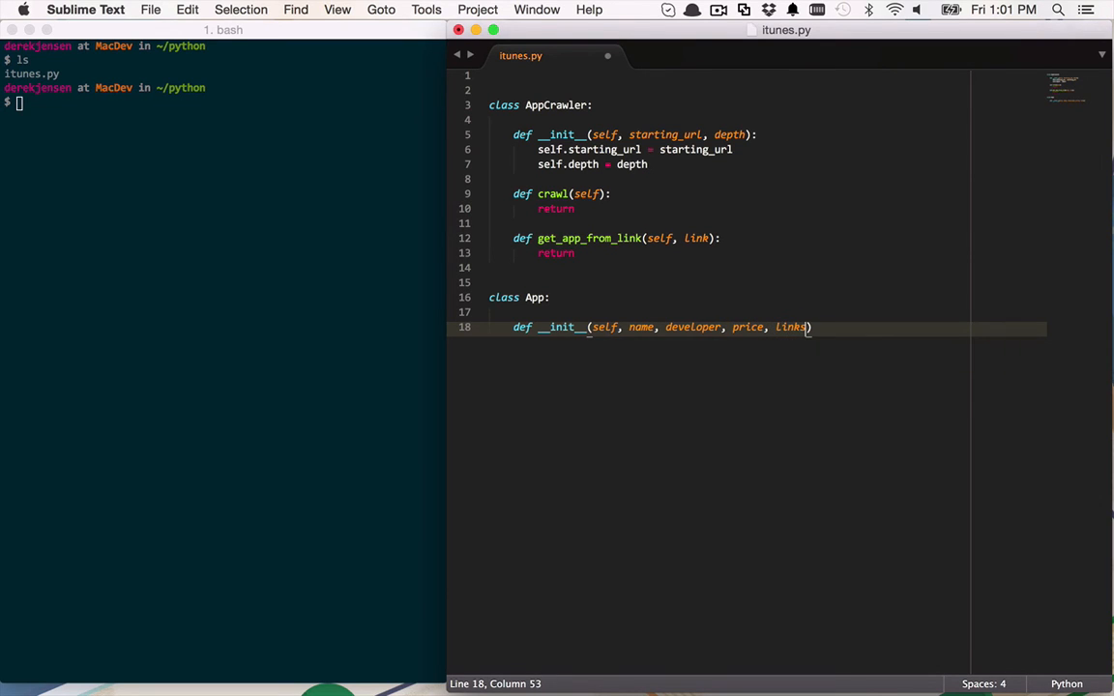
key("Return")
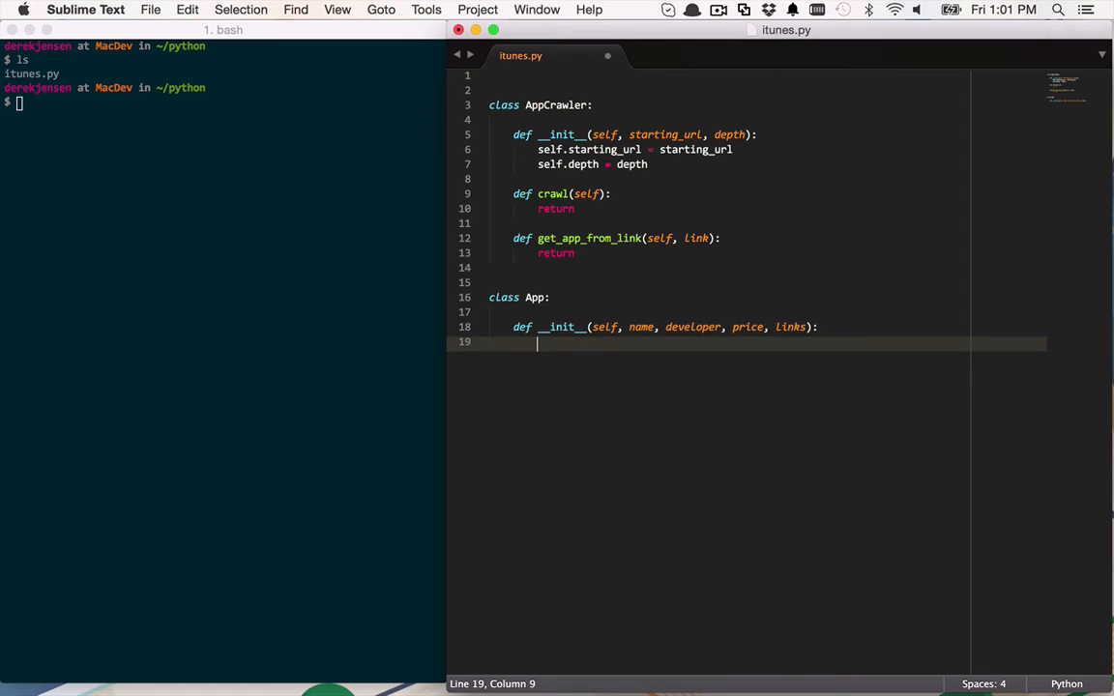
Store name, developer, price and links as self attributes in the App constructor.
type("self.name")
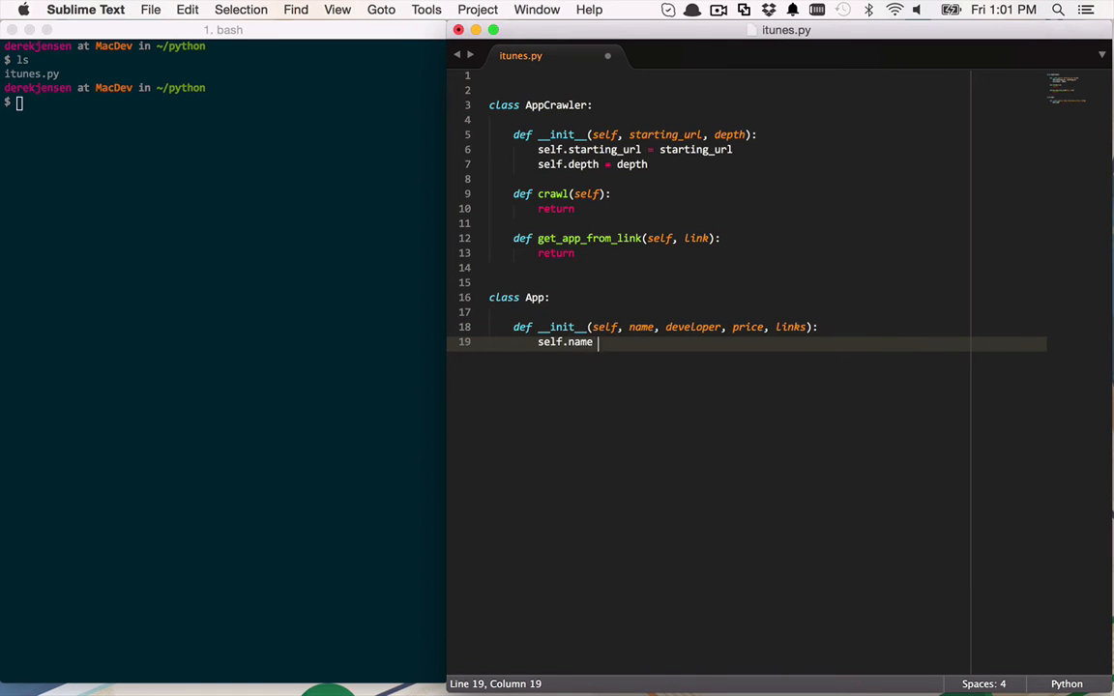
type("= name")
type("sel")
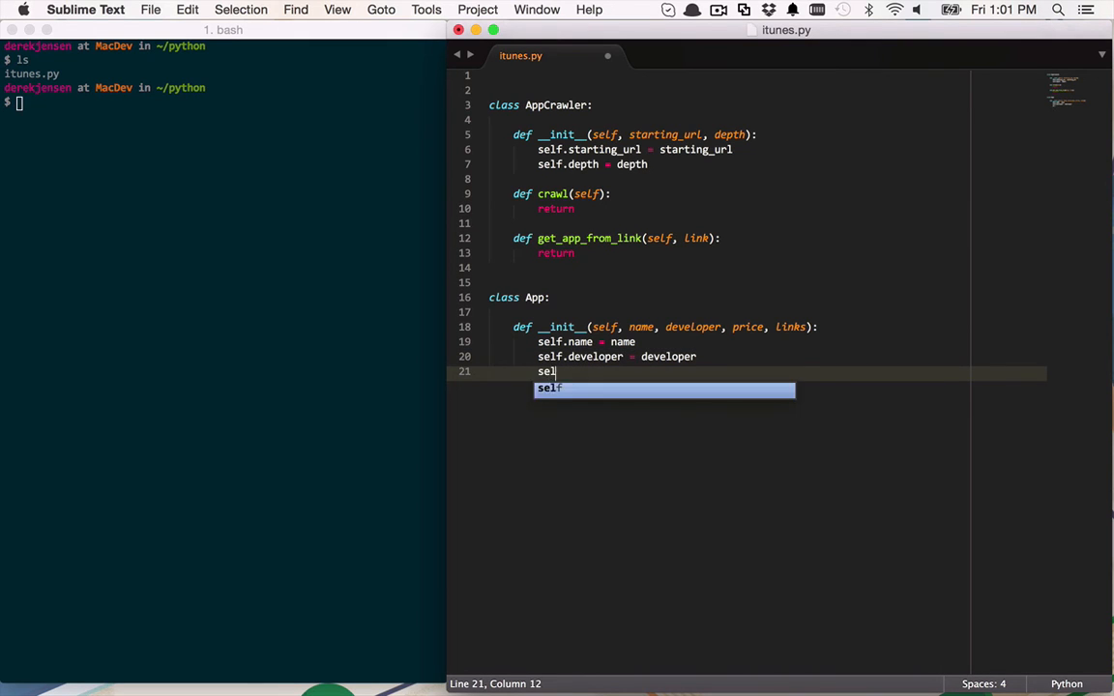
type(".price = p")
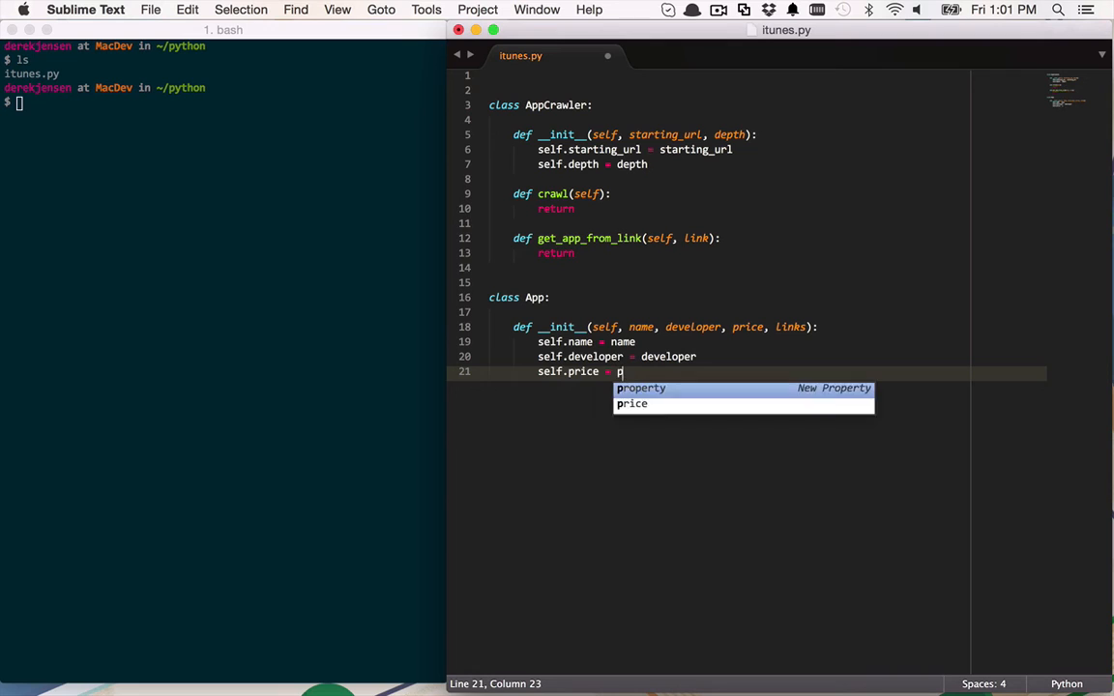
key("enter")
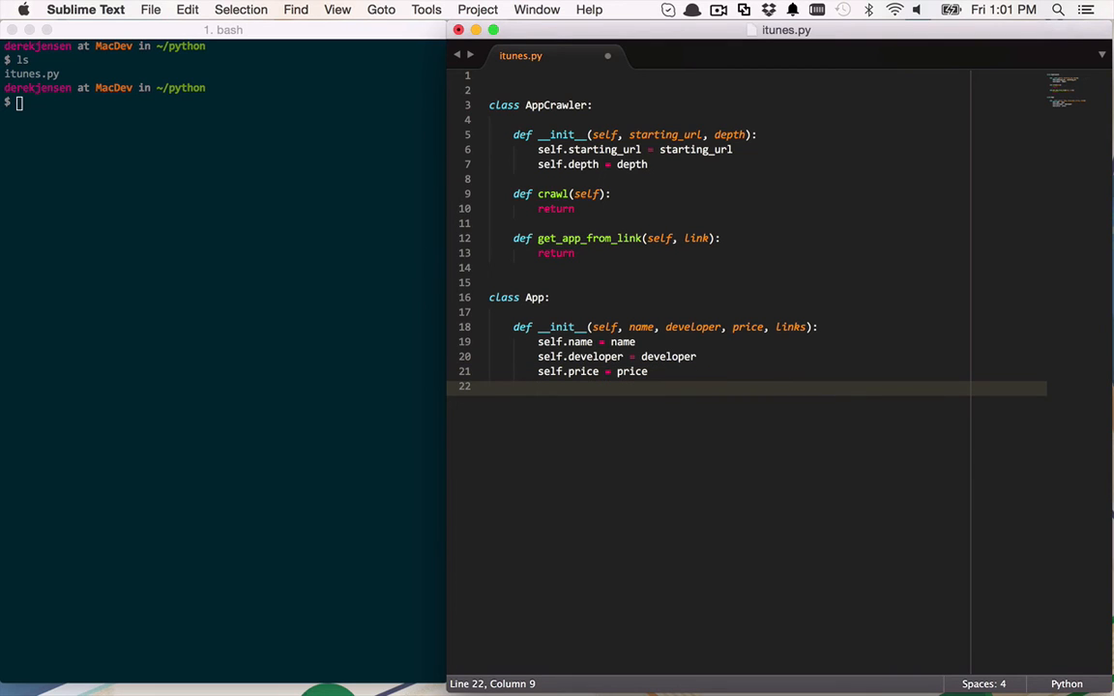
type("self.links = links")
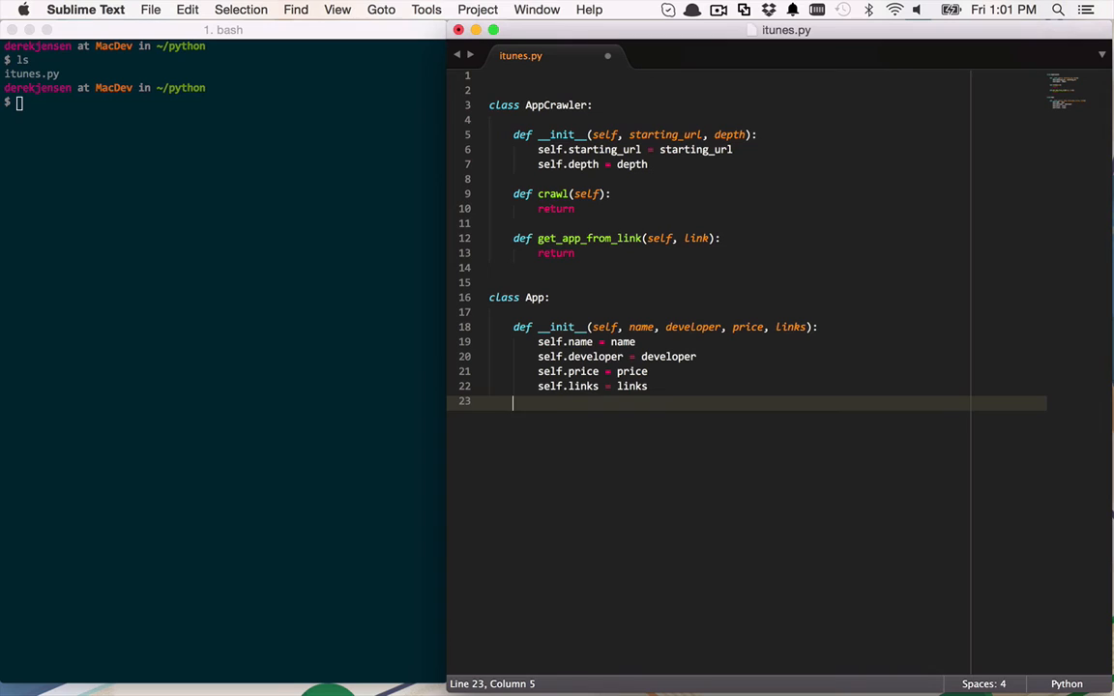
key("return")
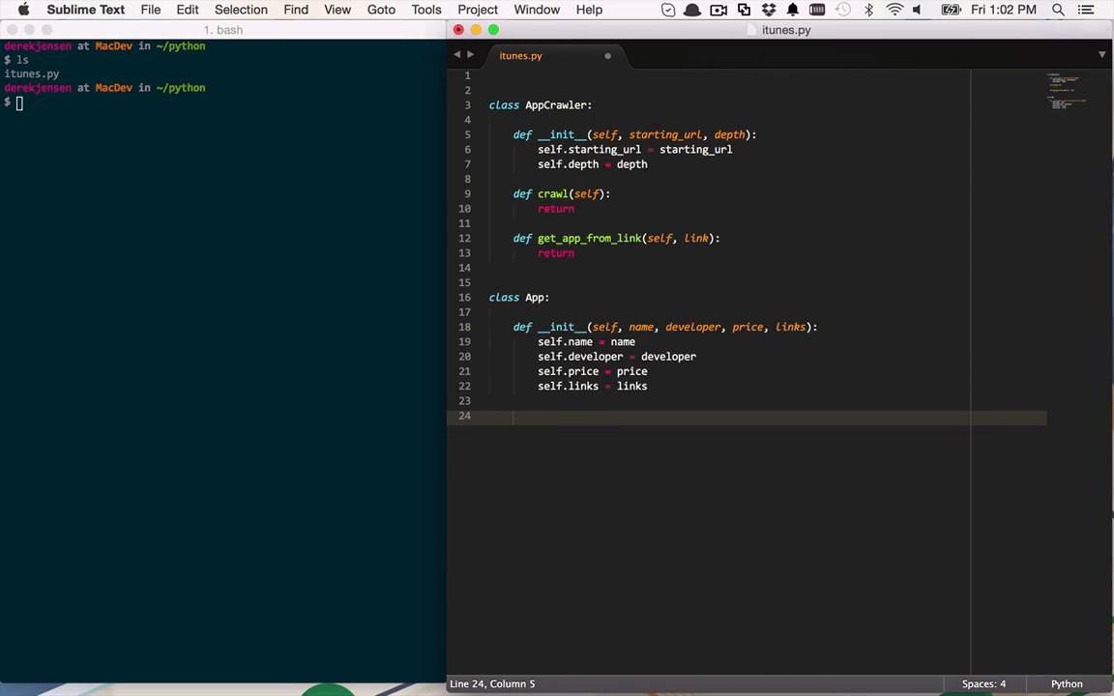
Write App's __str__(self) returning UTF-8 Name, Developer and Price lines joined by \r\n.
type("def")
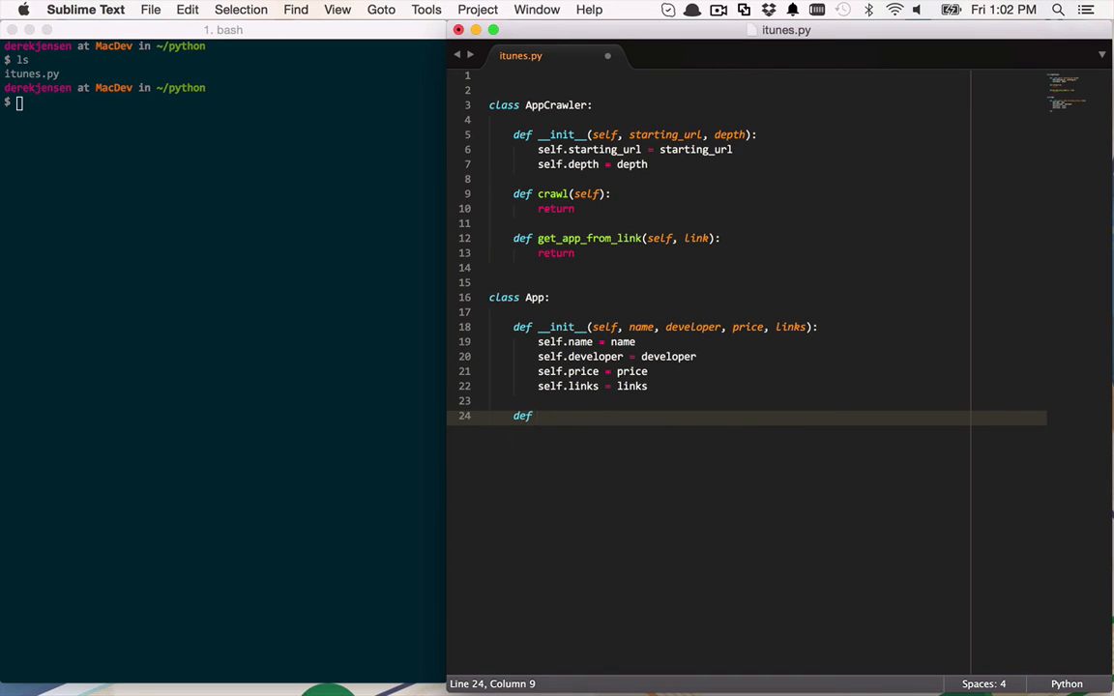
type("__st")
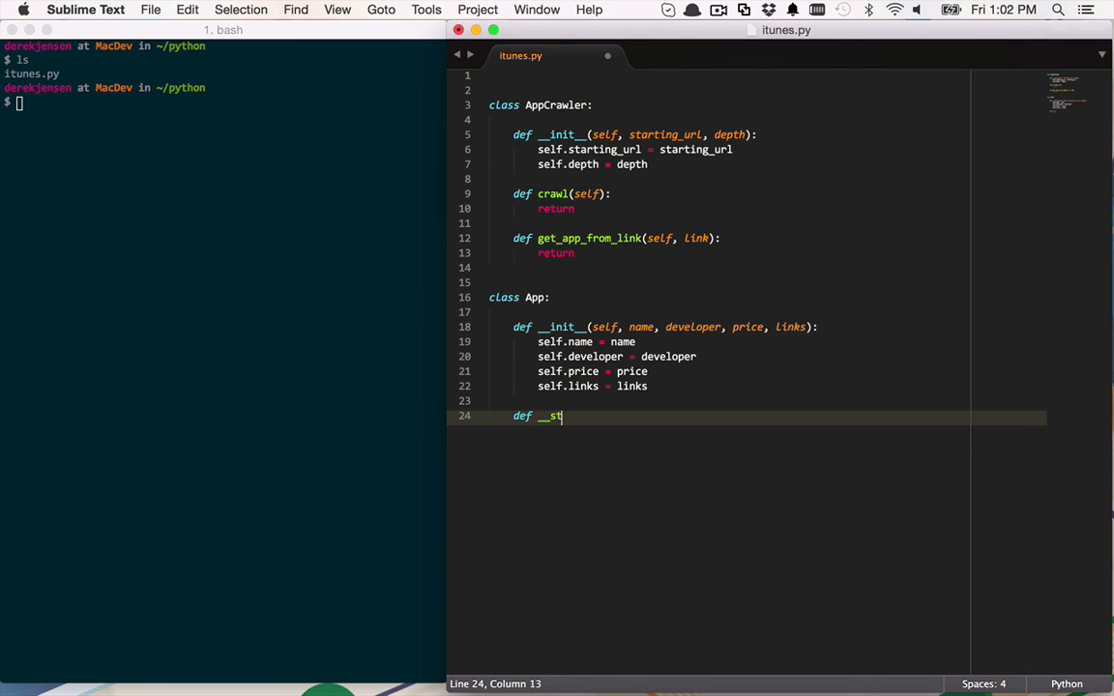
type("r__")
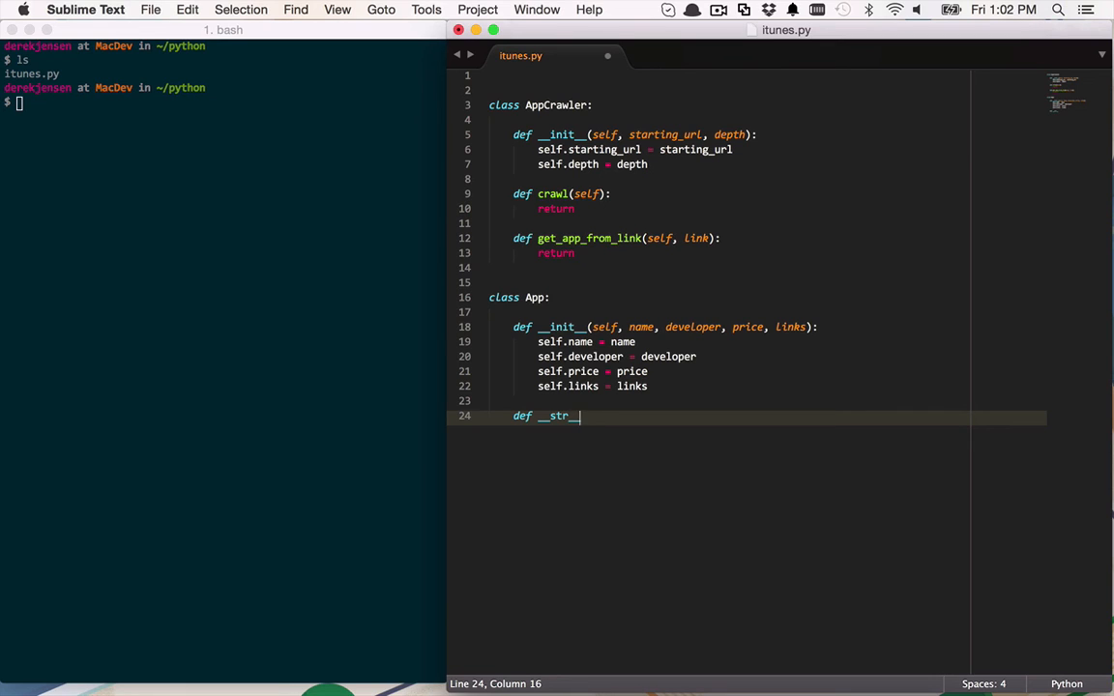
type("()")
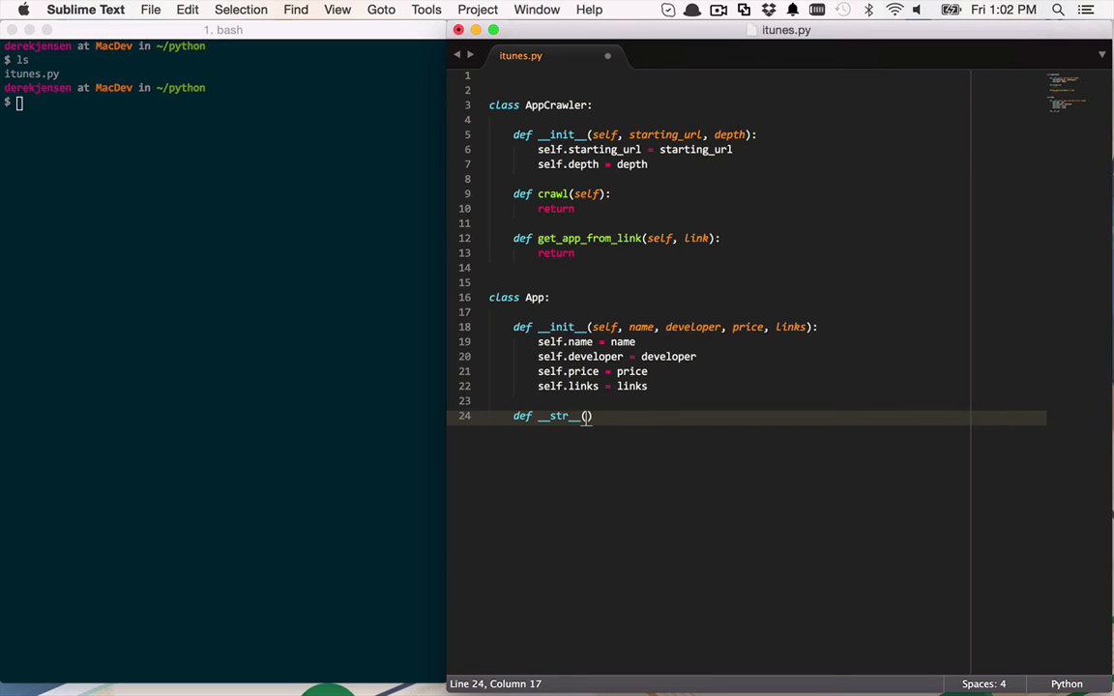
type("self")
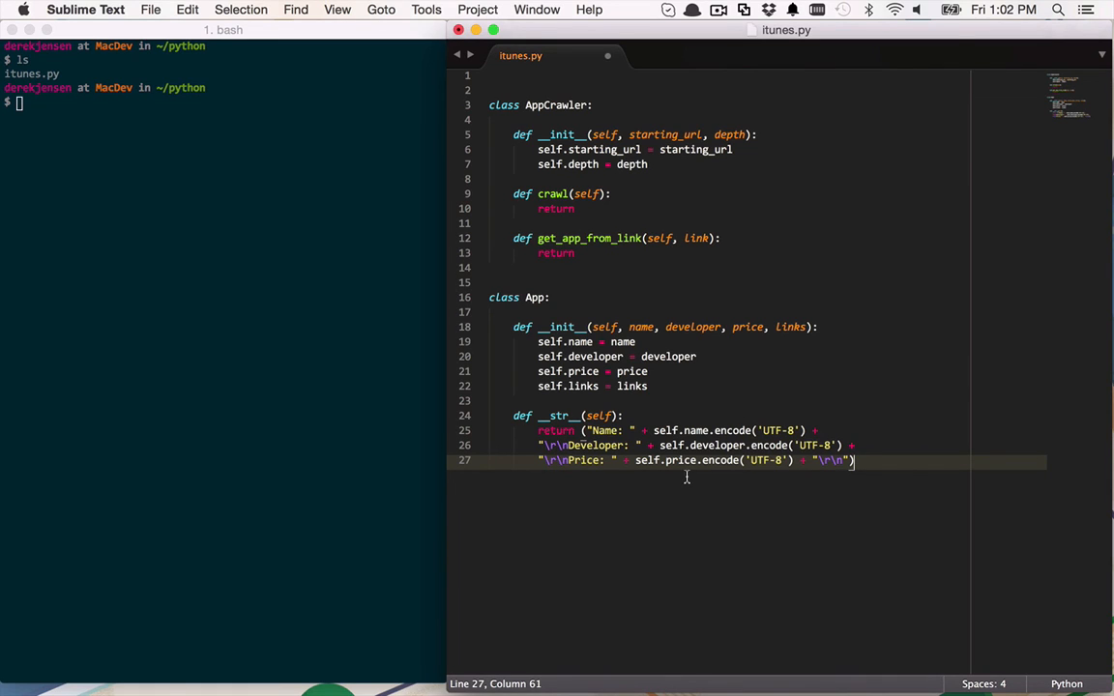
mouse_move(759, 518)
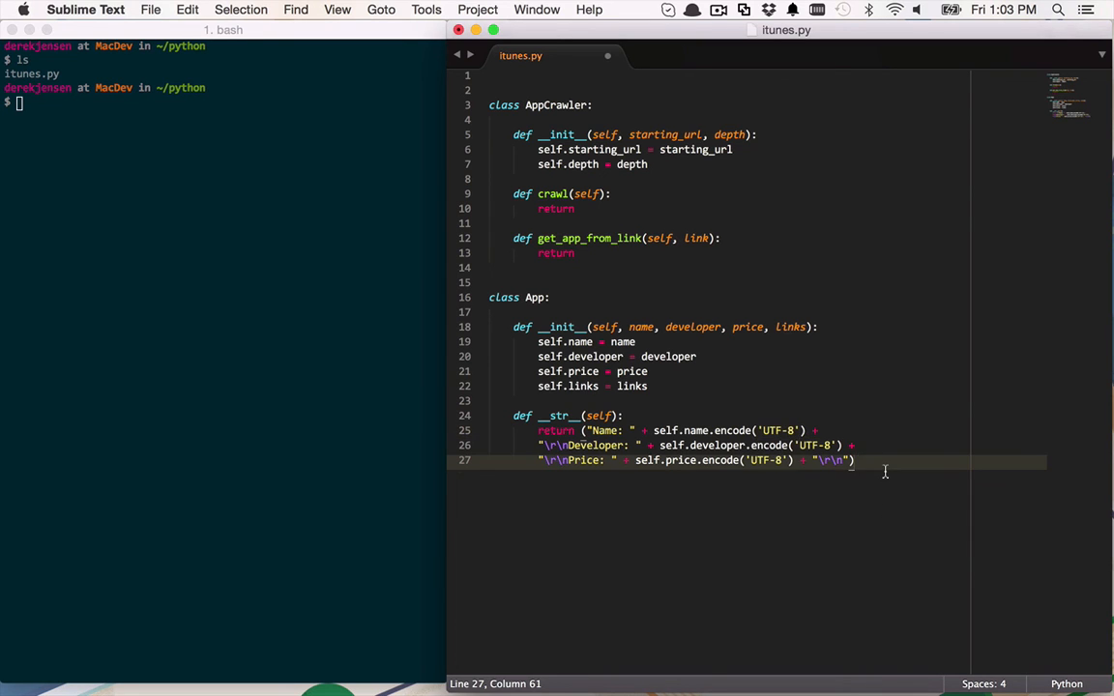
key("enter")
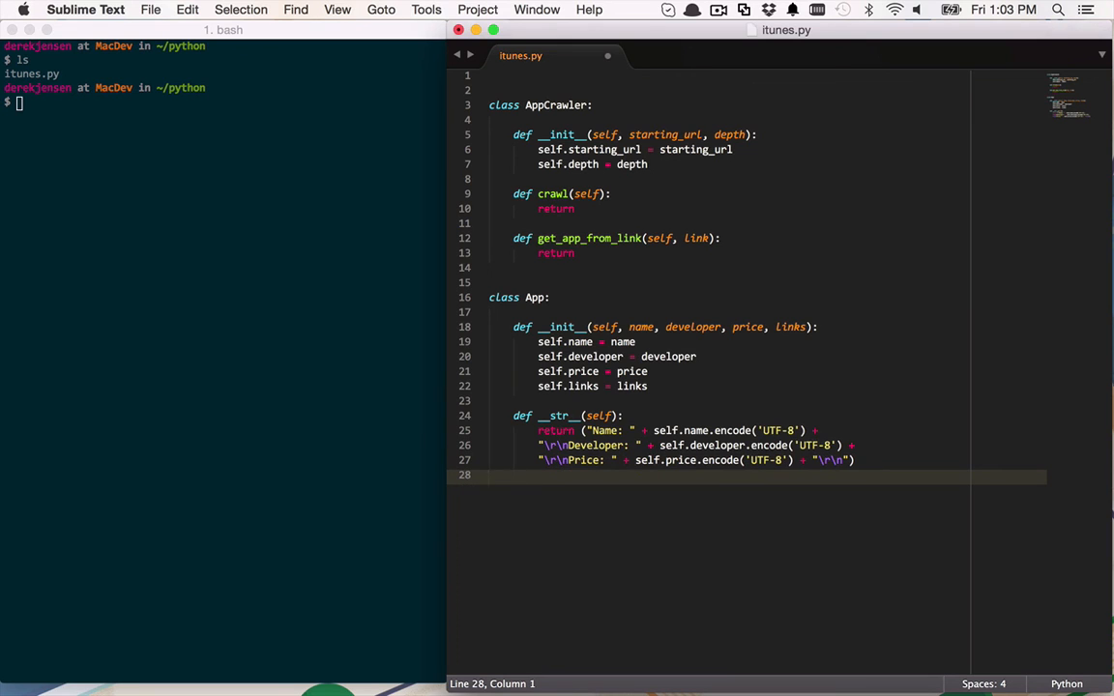
key("enter")
type("crawler")
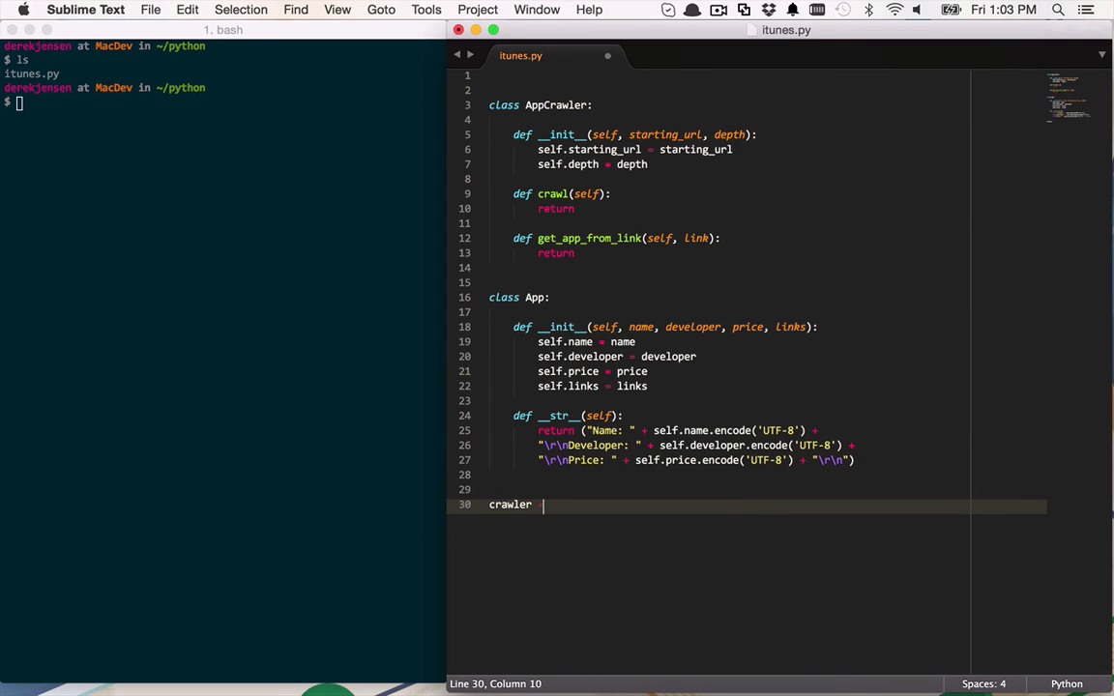
type("= AppCrawler")
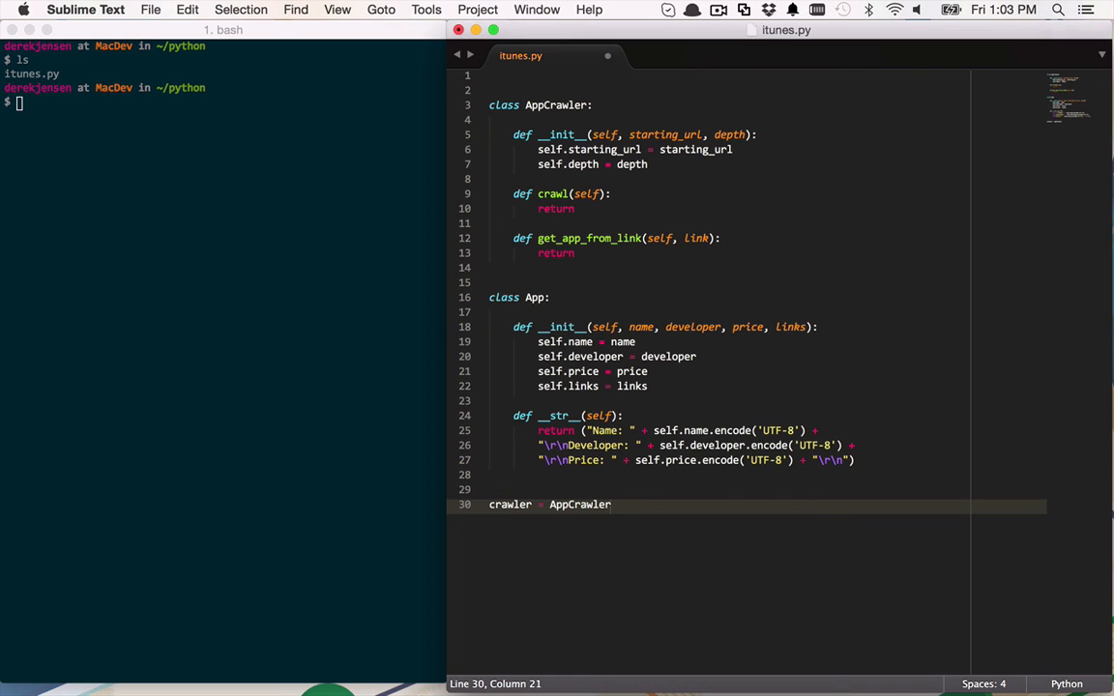
type("()")
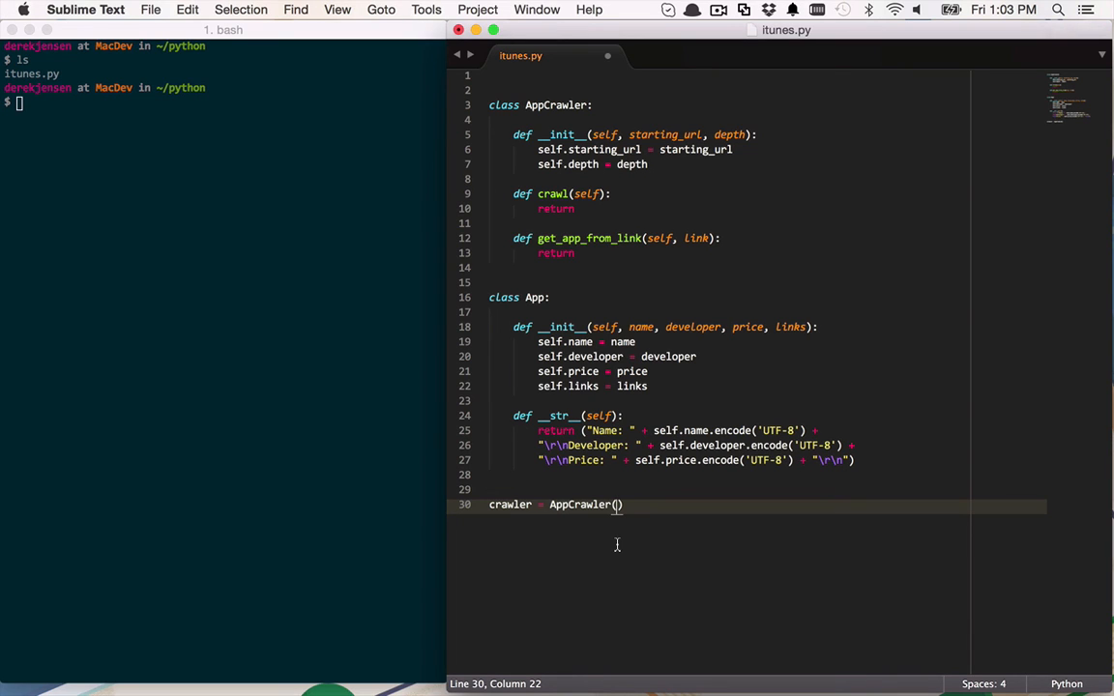
type("''")
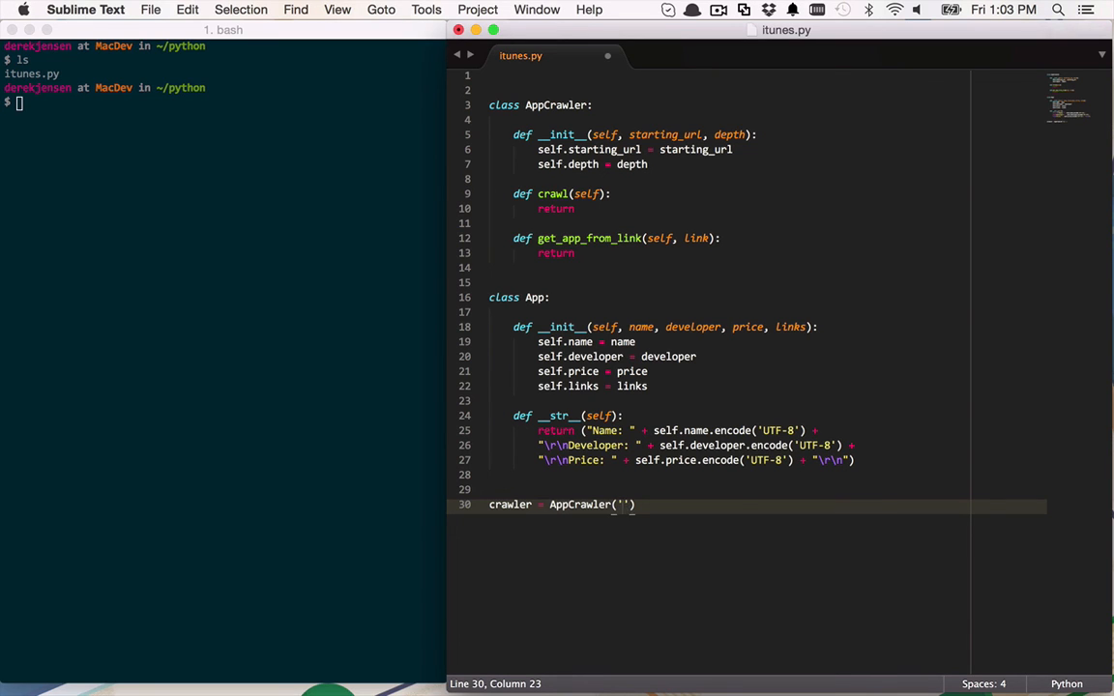
type("https://itunes.apple.com/us/app/candy-crush-saga/id553834731")
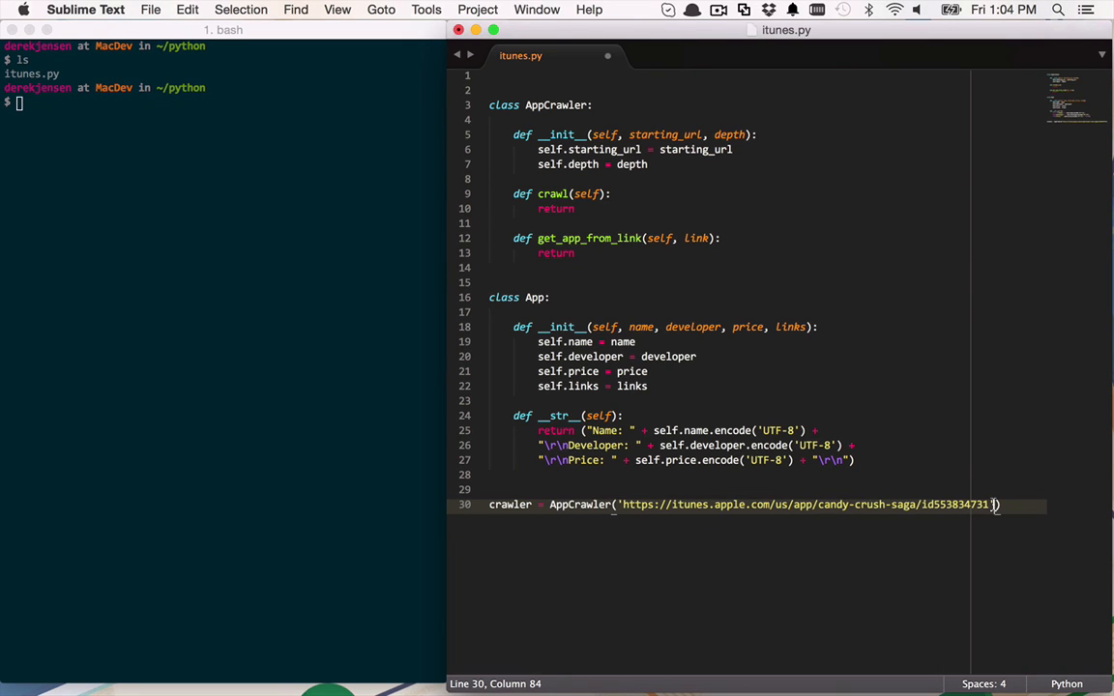
mouse_move(906, 604)
type(", ")
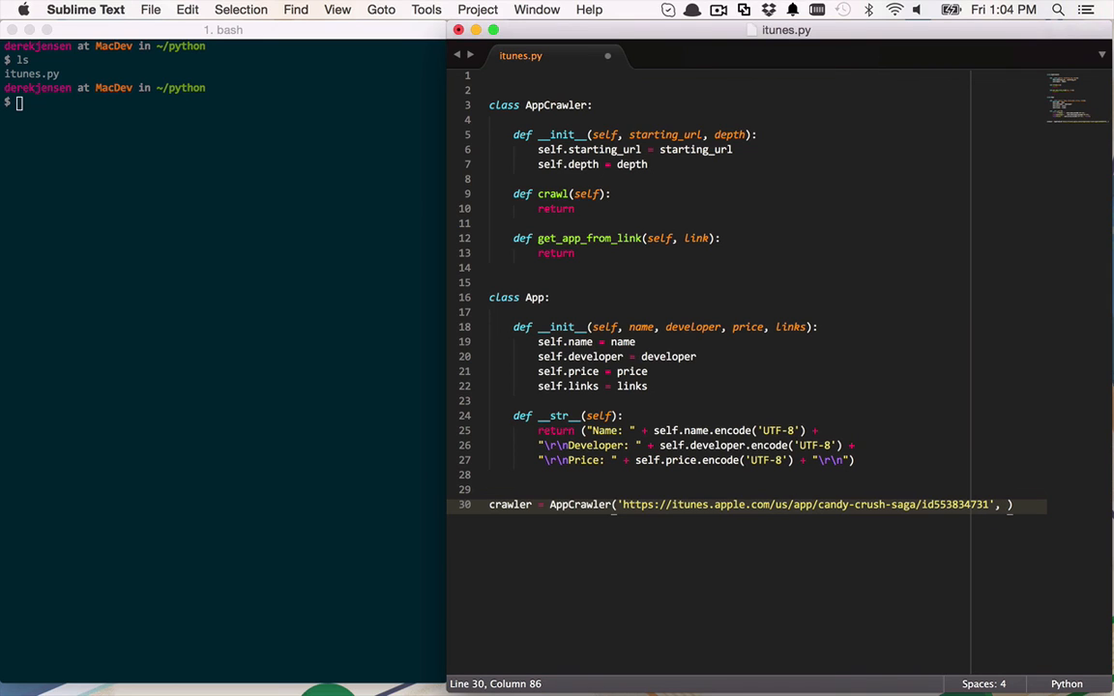
type("0")
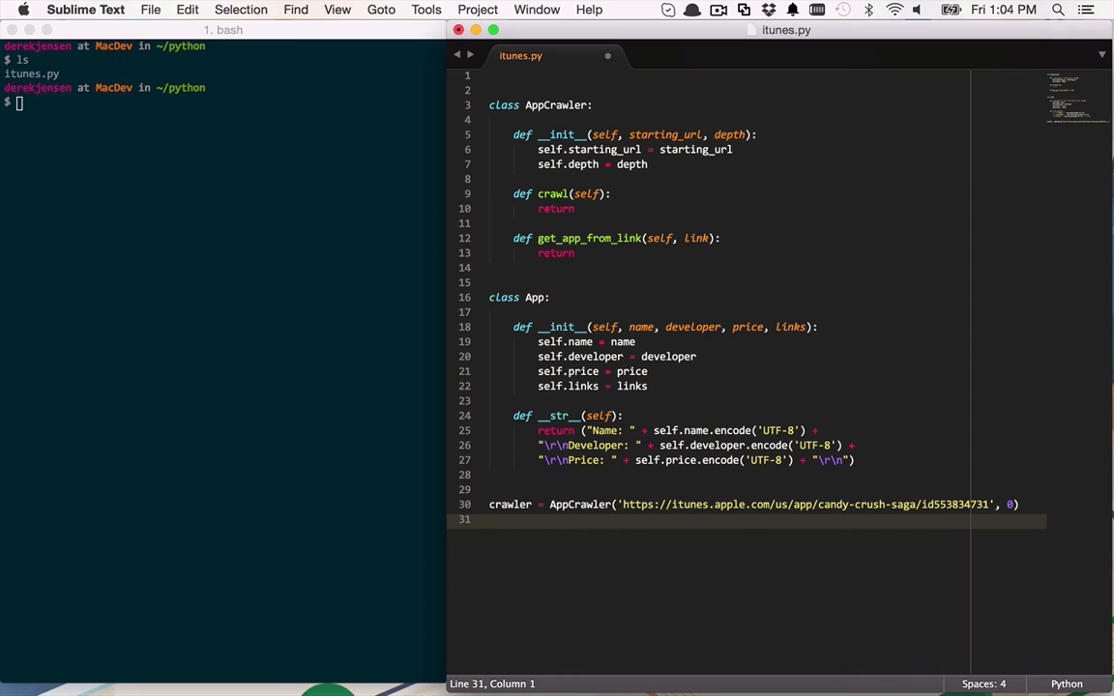
type("crawler")
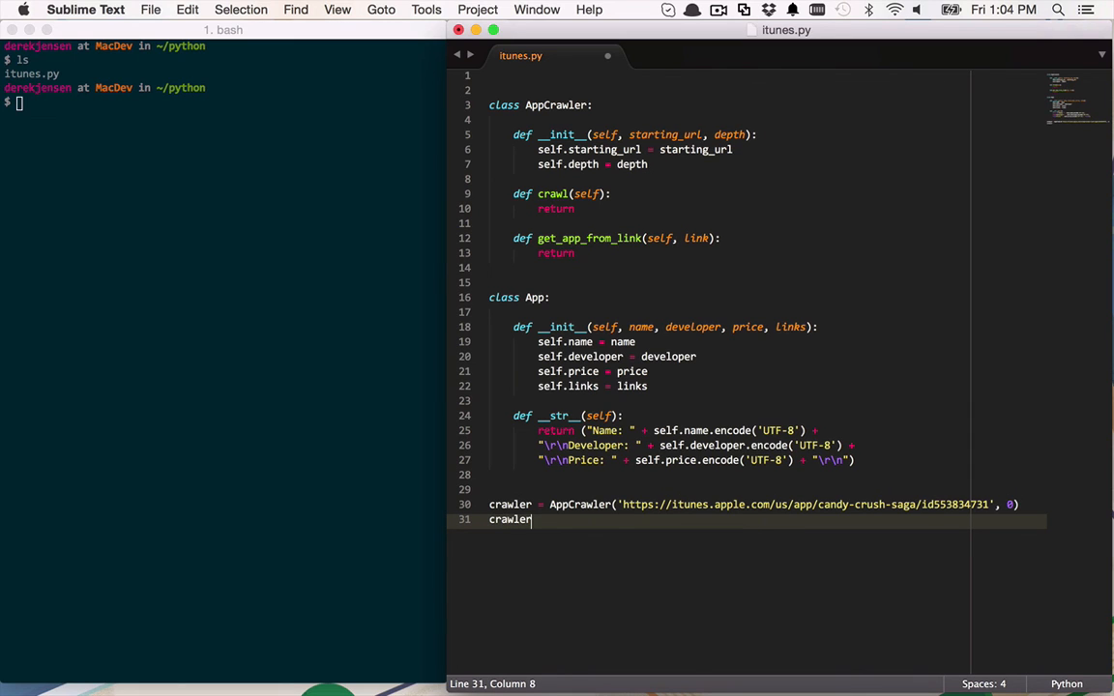
type(".crawl(")
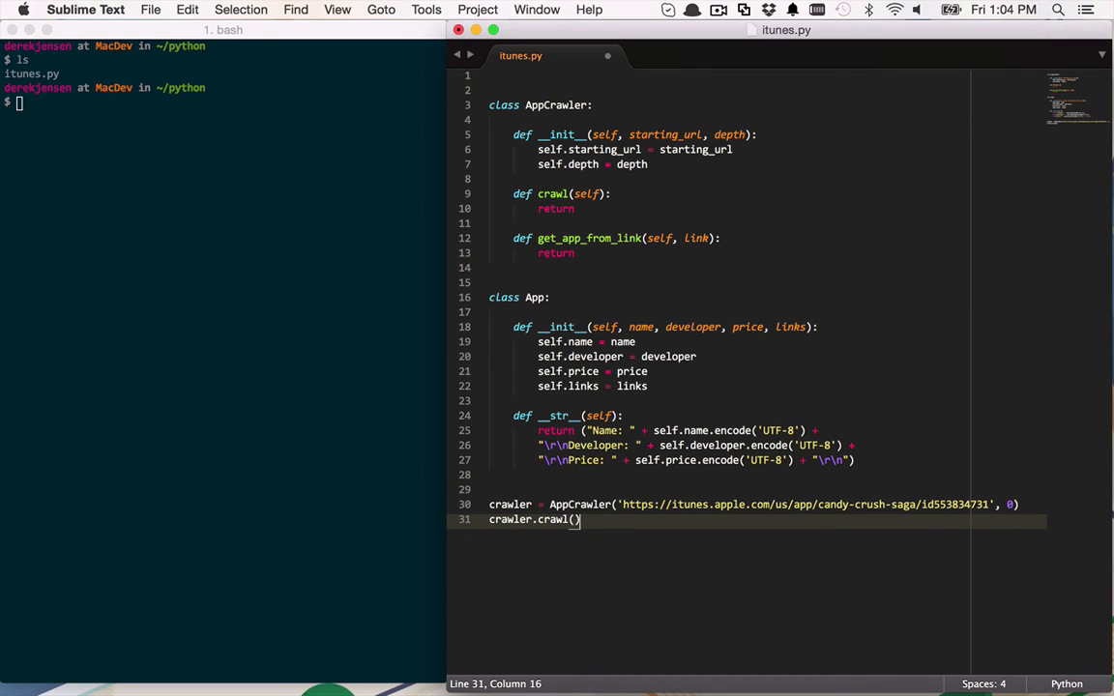
mouse_move(959, 446)
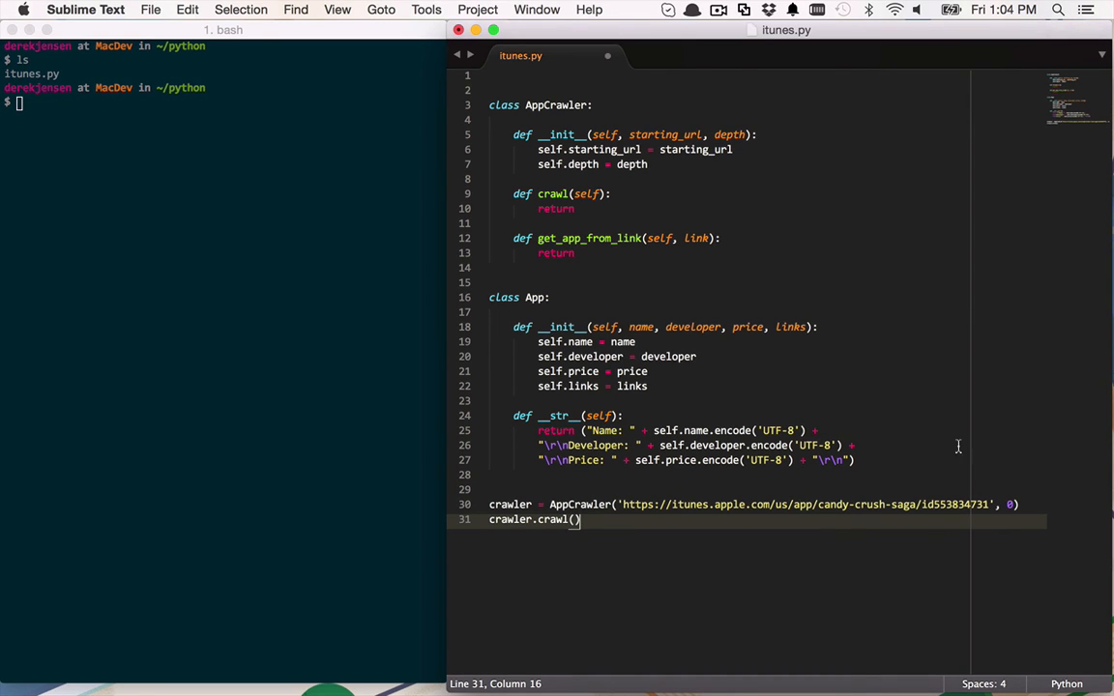
mouse_move(579, 244)
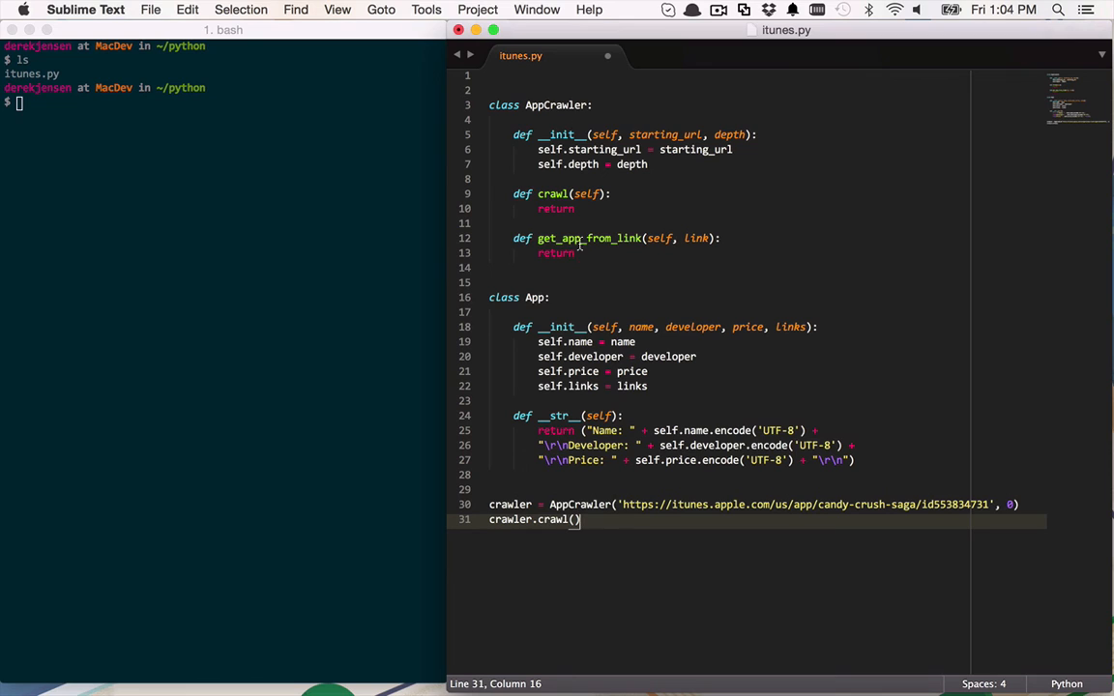
mouse_move(625, 204)
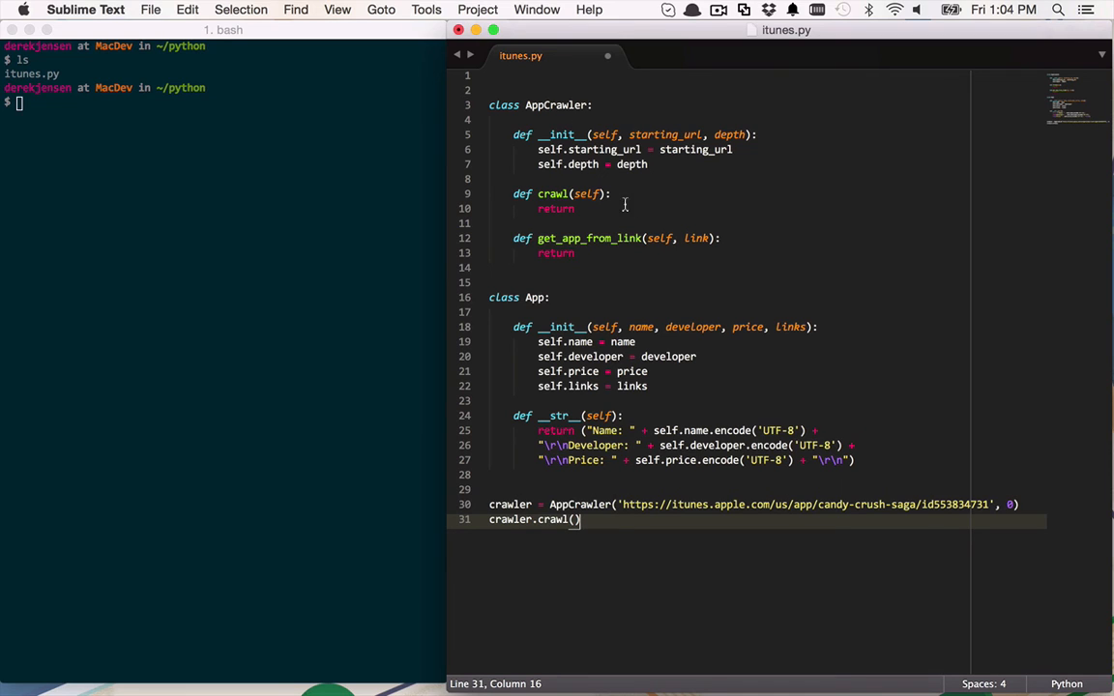
mouse_move(553, 266)
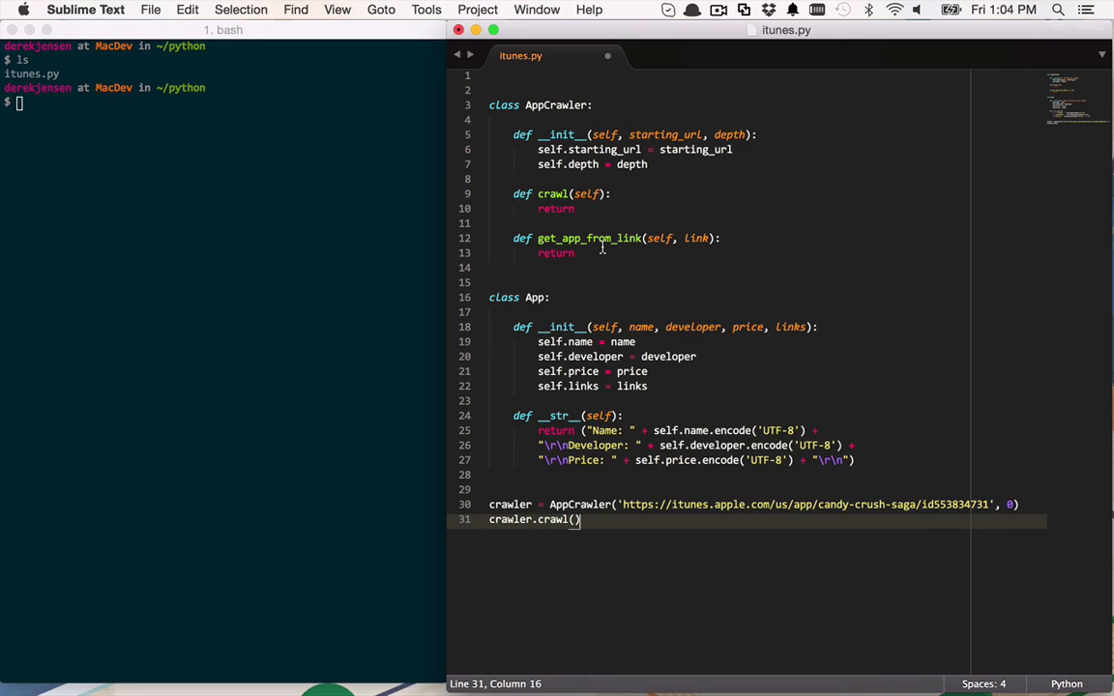
Initialise self.apps = [] in the AppCrawler constructor.
key("enter")
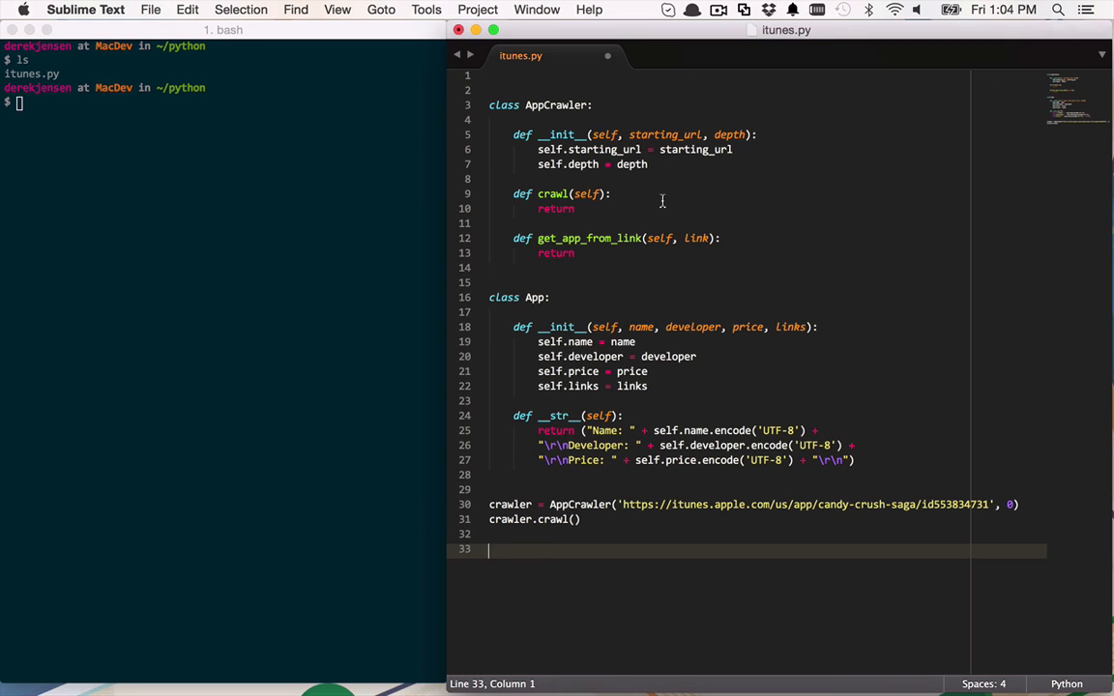
type("self.apps")
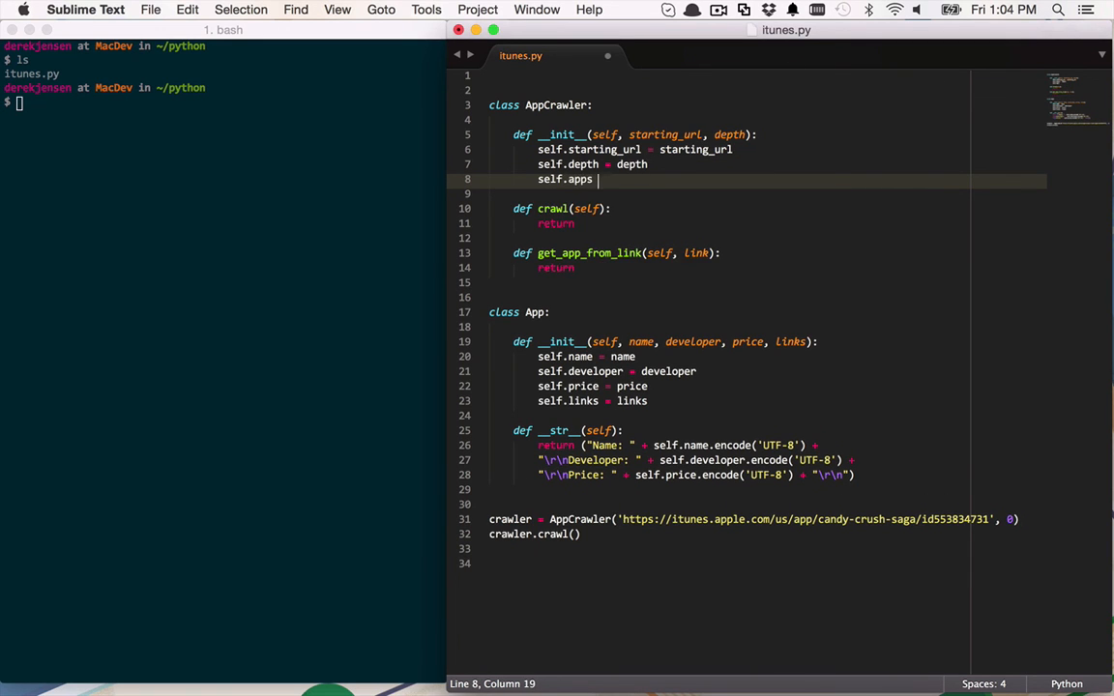
type("= []")
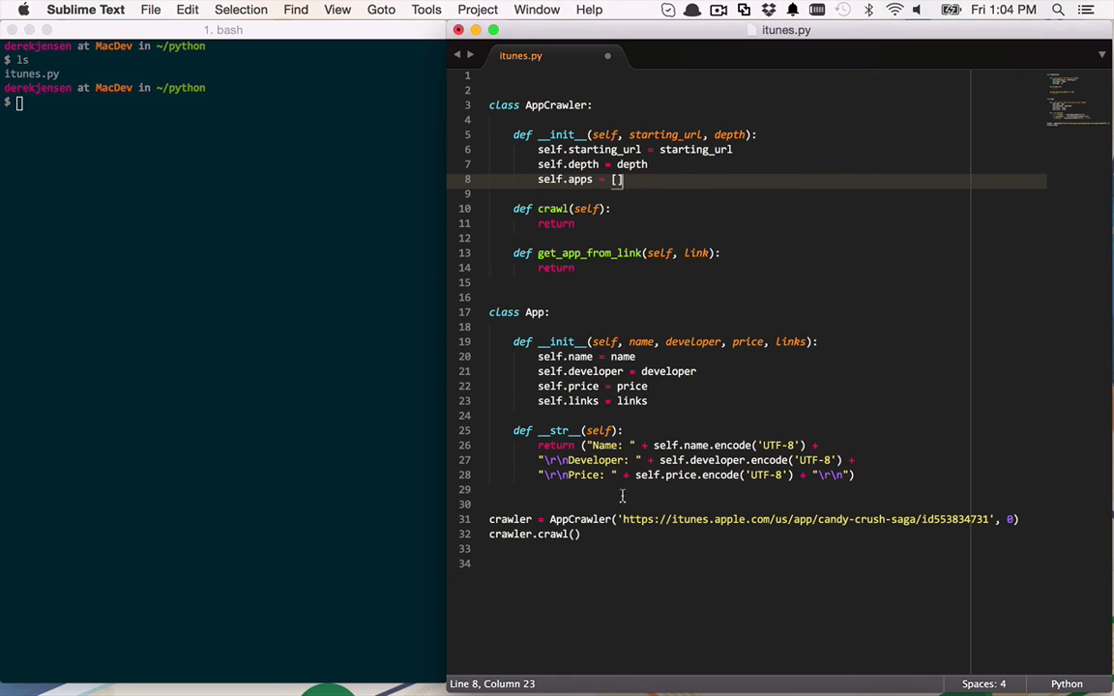
At the end of the file, add a loop that prints each app in self.apps.
left_click(540, 564)
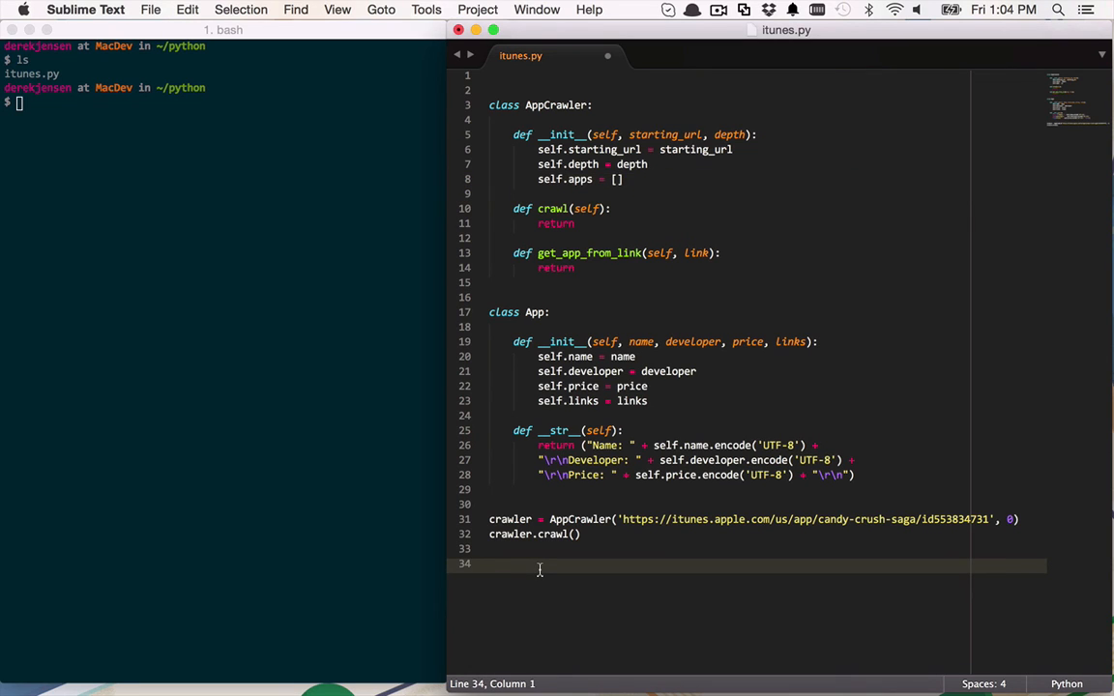
type("for app in self.apps:")
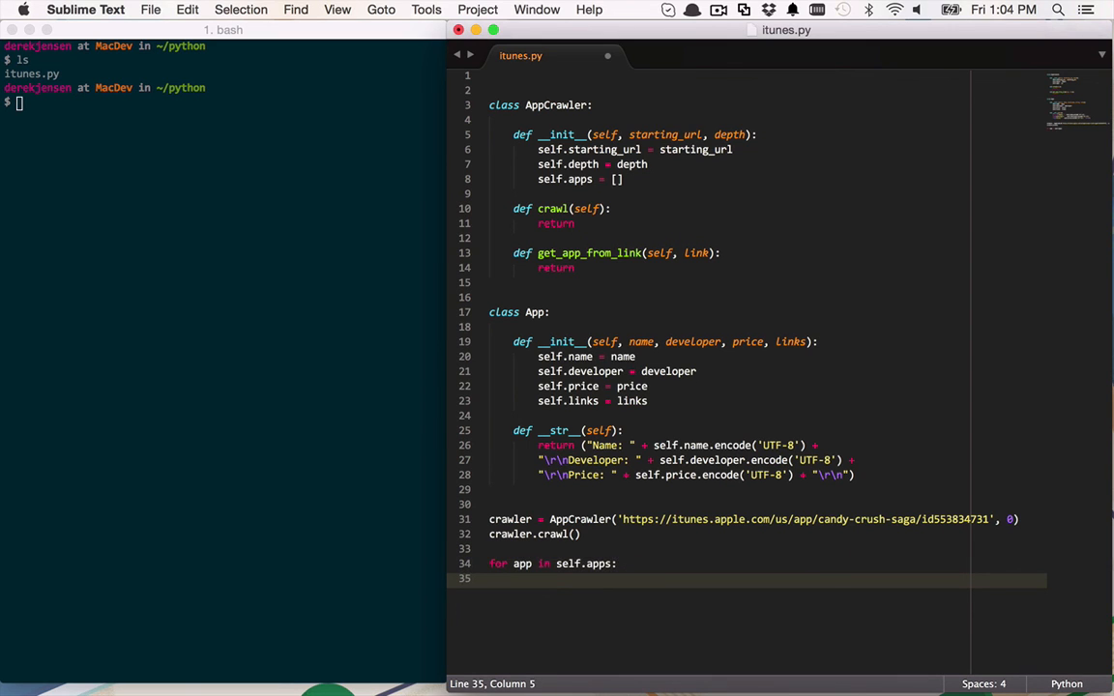
type("print app")
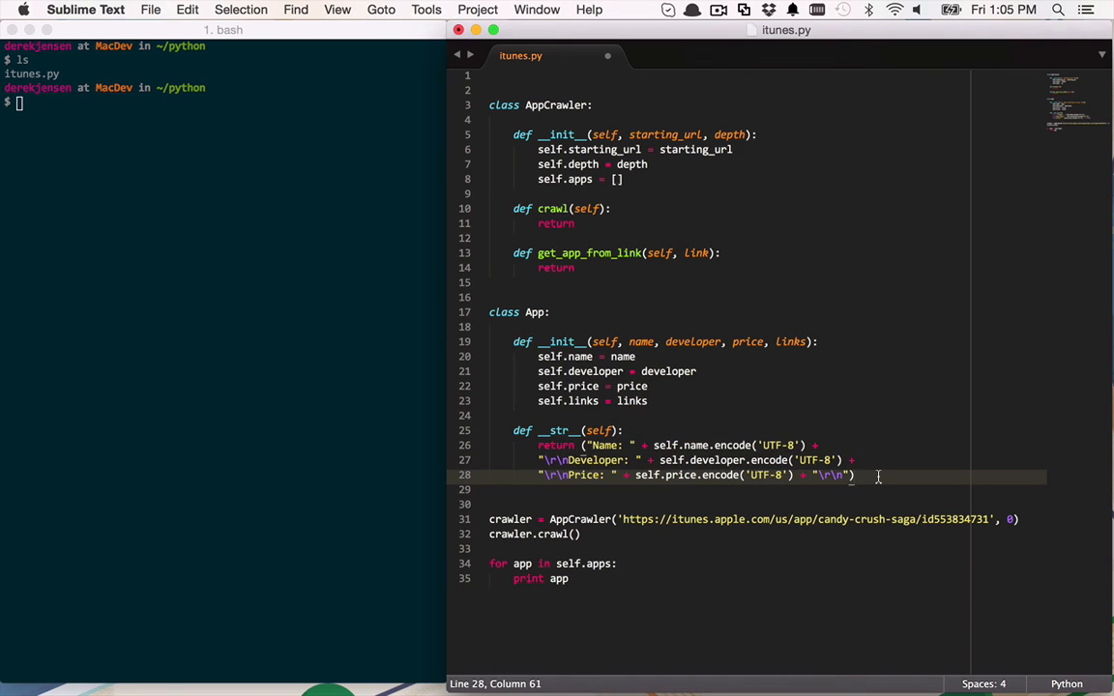
mouse_move(864, 391)
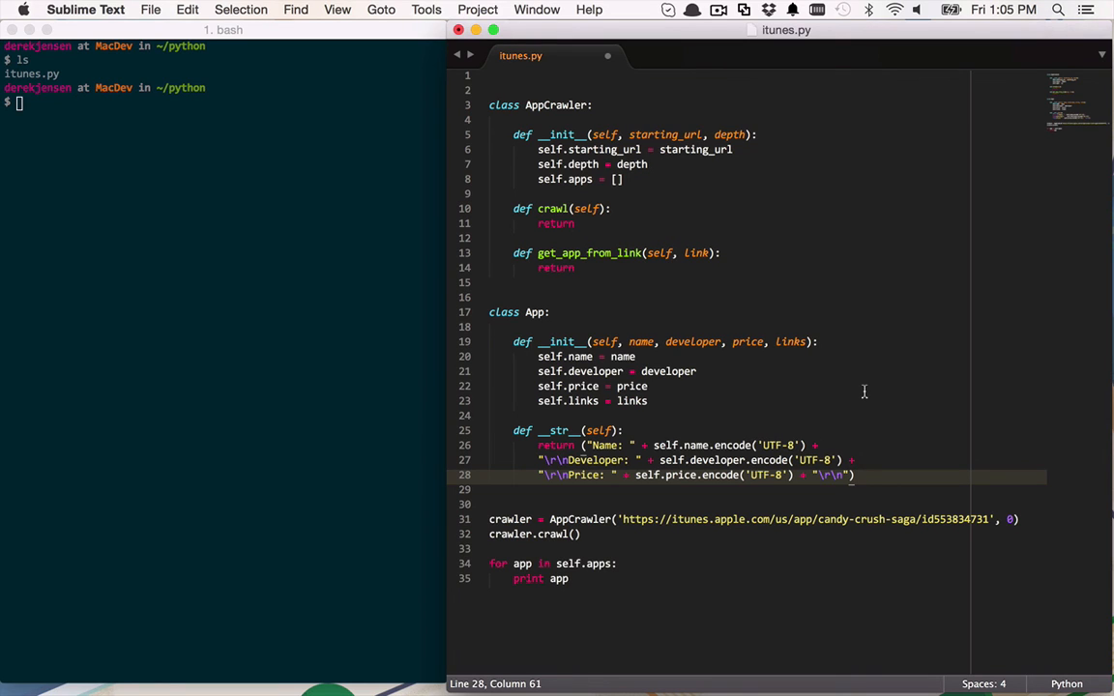